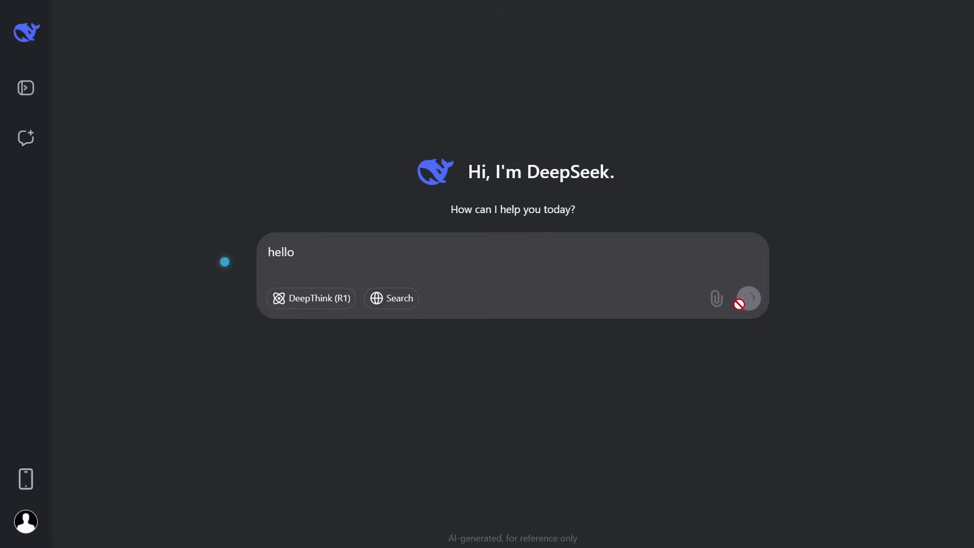
# Step: Load the openrouter.ai home page in the browser
pyautogui.click(748, 298)
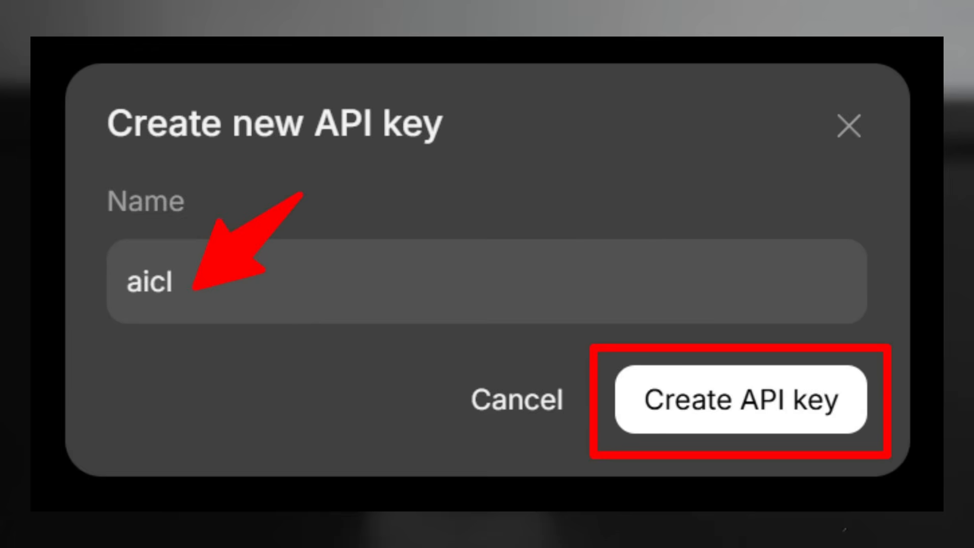
pyautogui.click(740, 398)
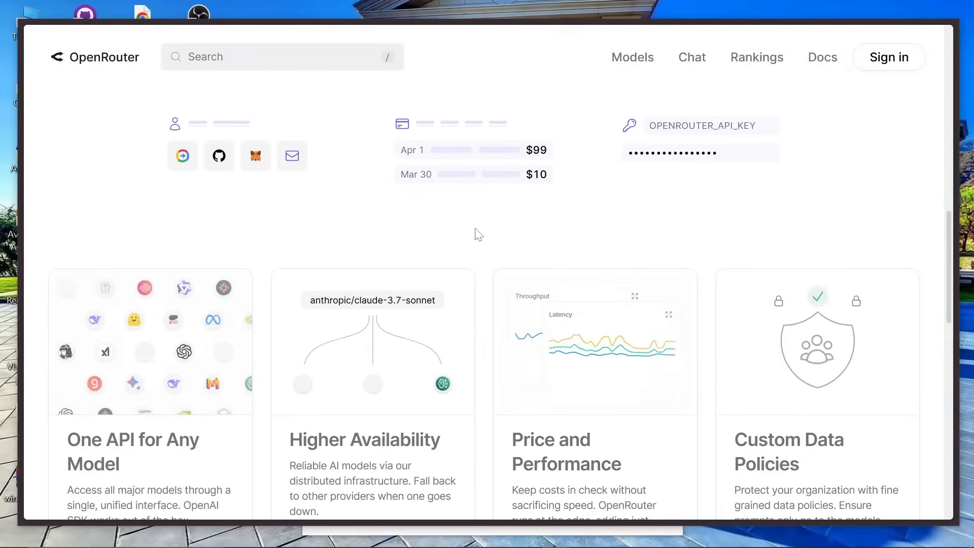
pyautogui.moveTo(576, 193)
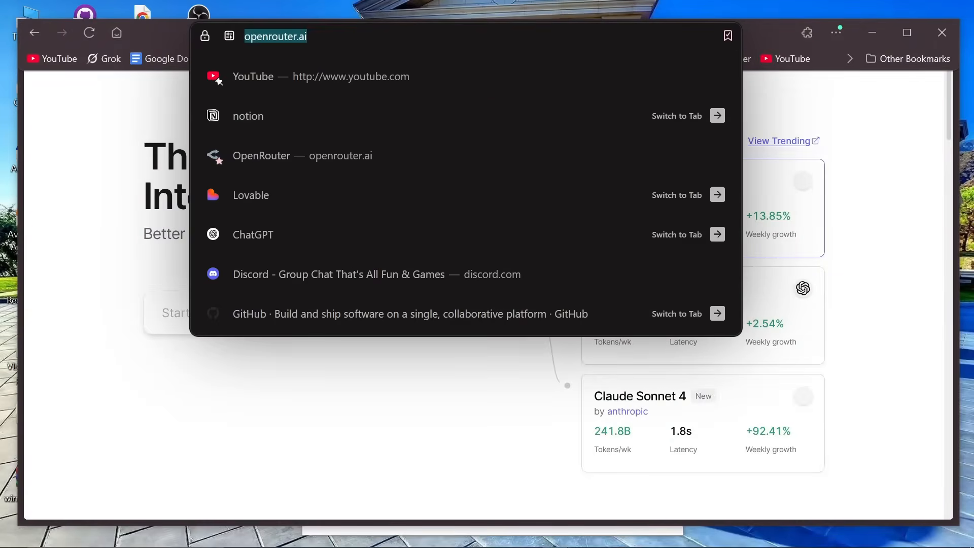
pyautogui.write('/')
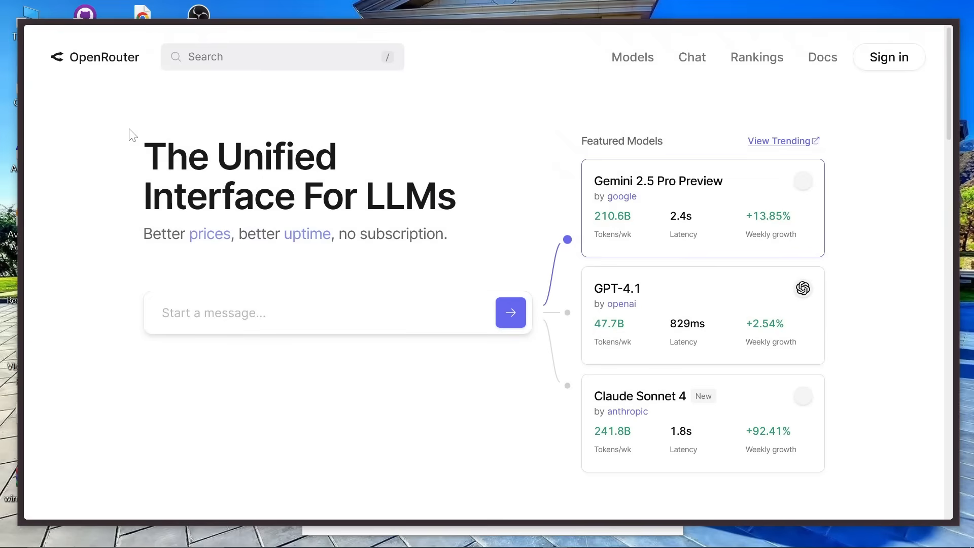
pyautogui.moveTo(346, 223)
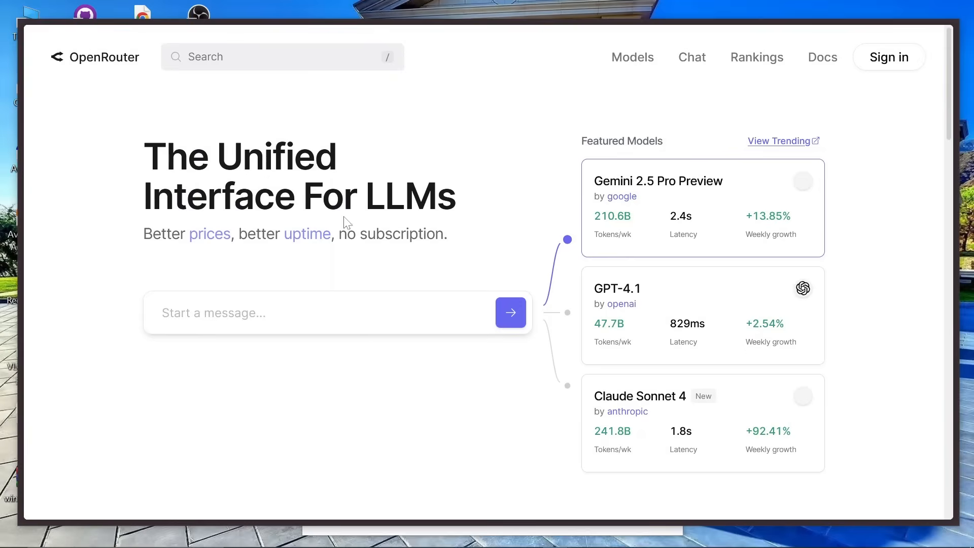
pyautogui.scroll(-3)
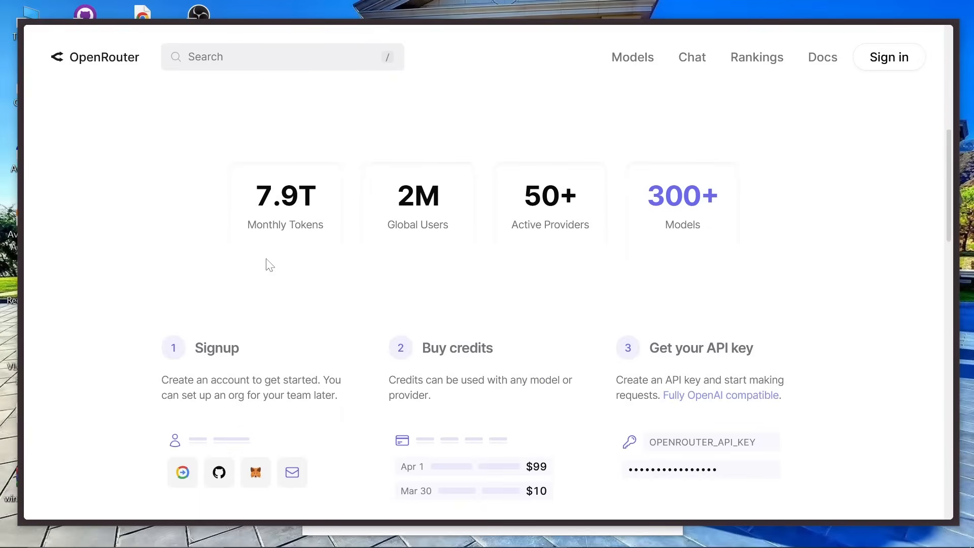
pyautogui.scroll(-3)
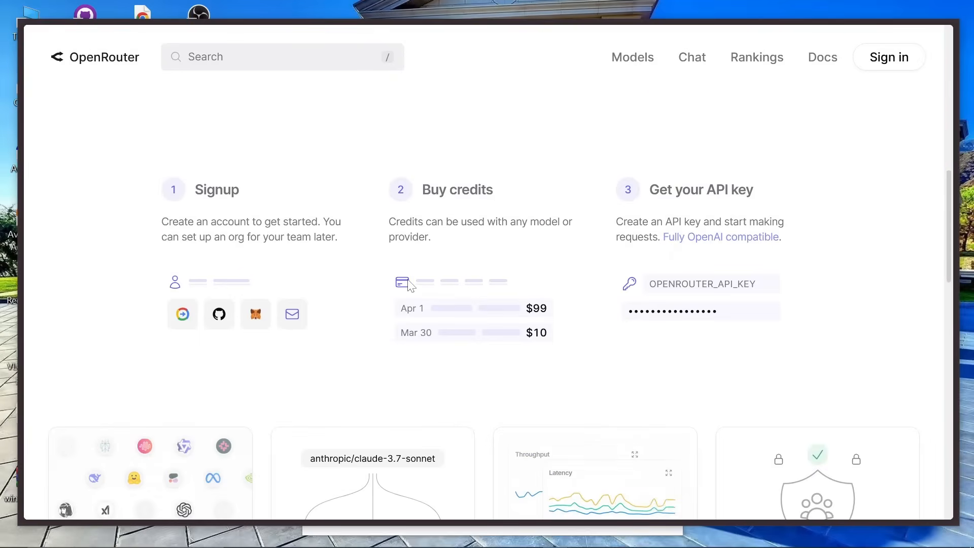
pyautogui.scroll(-3)
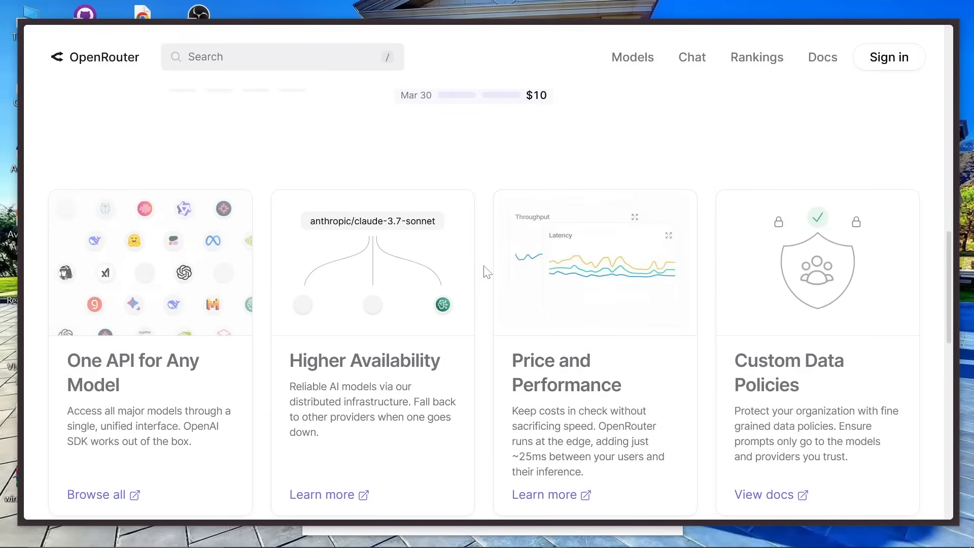
pyautogui.scroll(3)
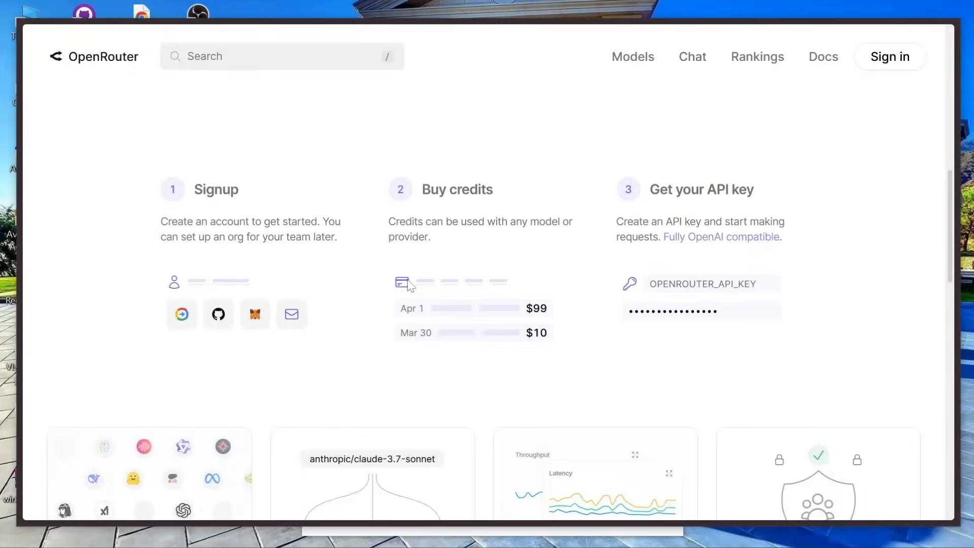
pyautogui.scroll(-3)
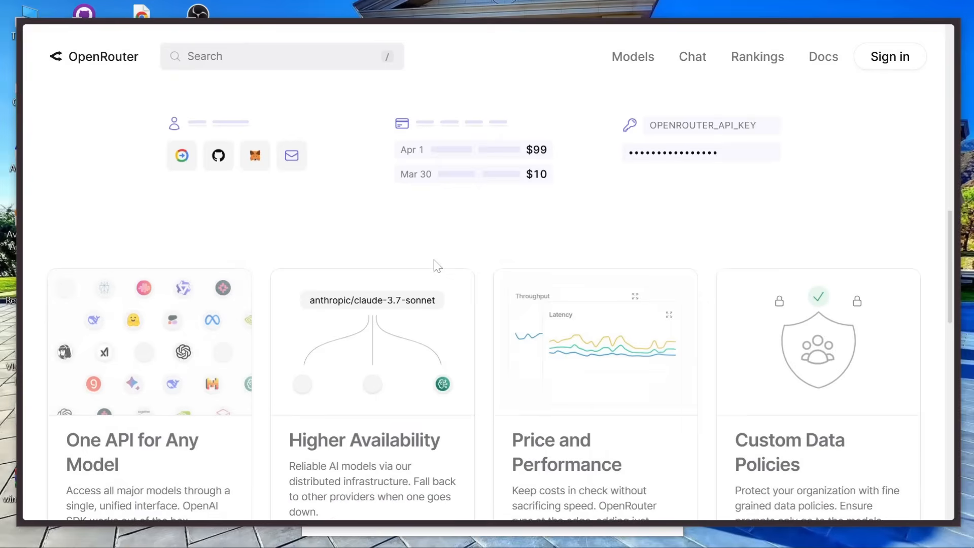
pyautogui.scroll(-3)
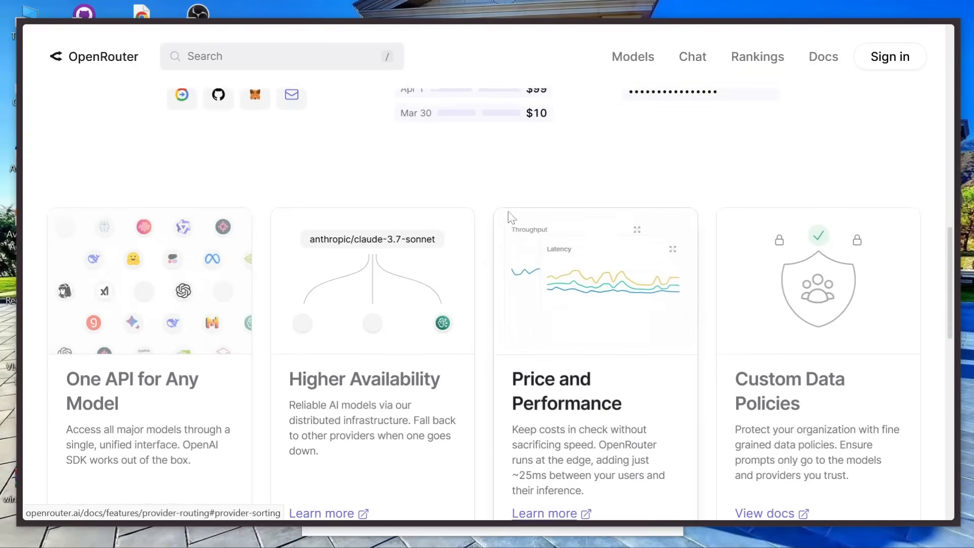
pyautogui.scroll(3)
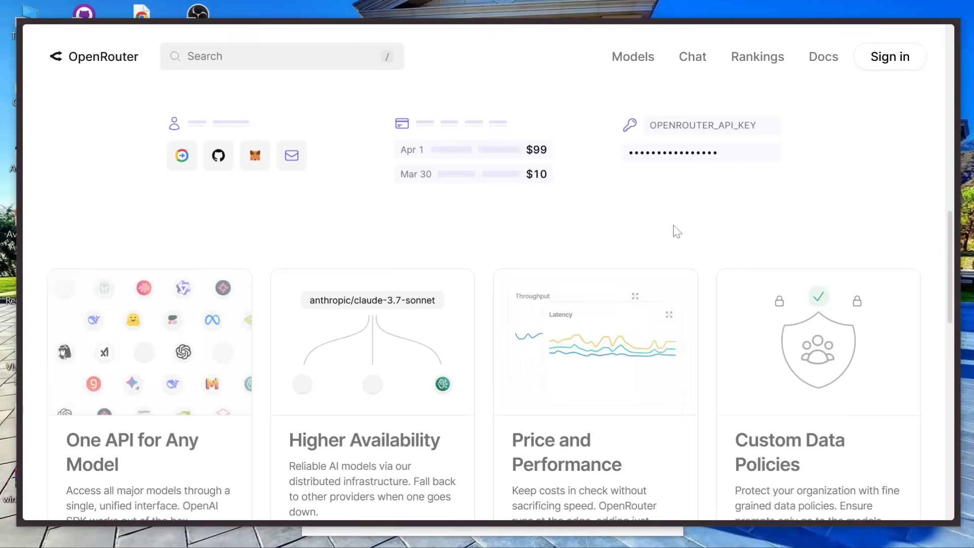
# Step: Sign in to OpenRouter with the Google account so the home page shows the profile avatar
pyautogui.click(890, 57)
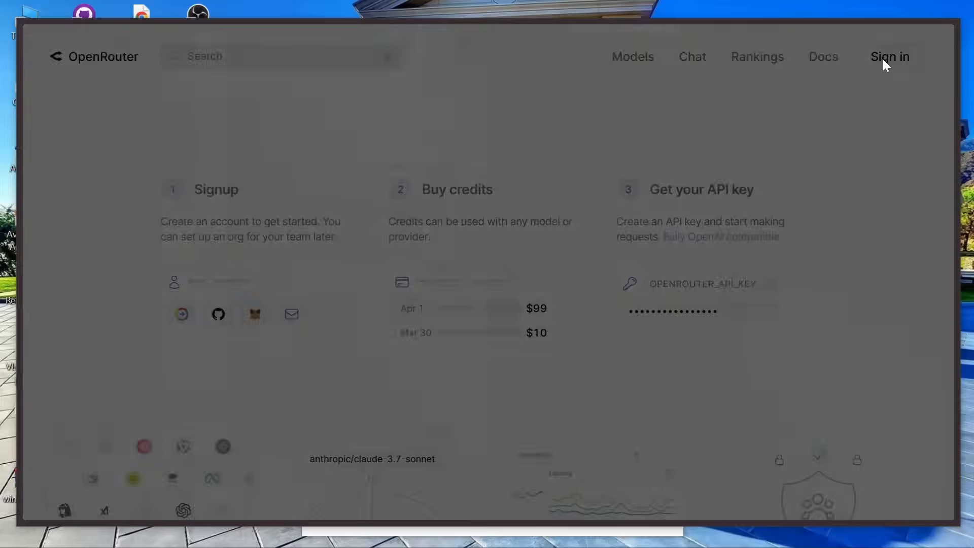
pyautogui.click(890, 57)
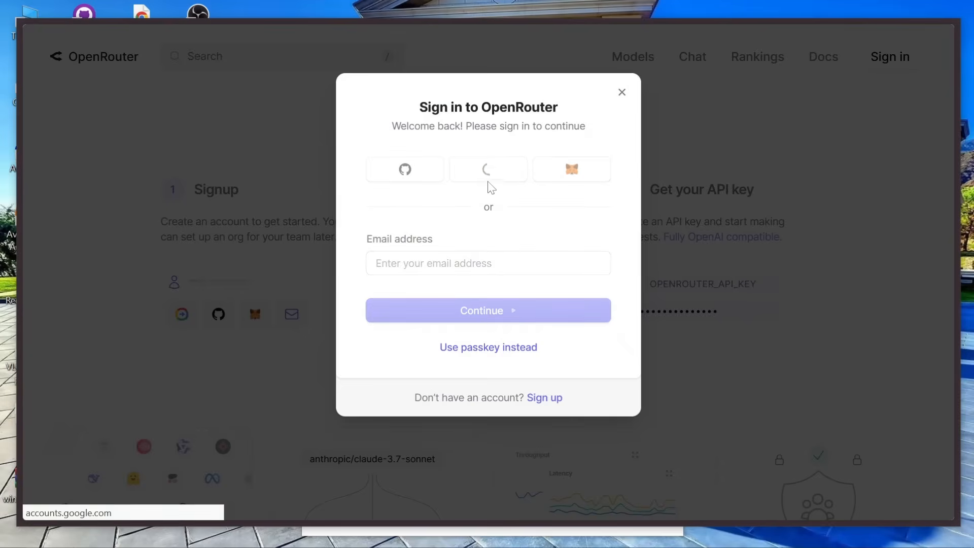
pyautogui.click(621, 92)
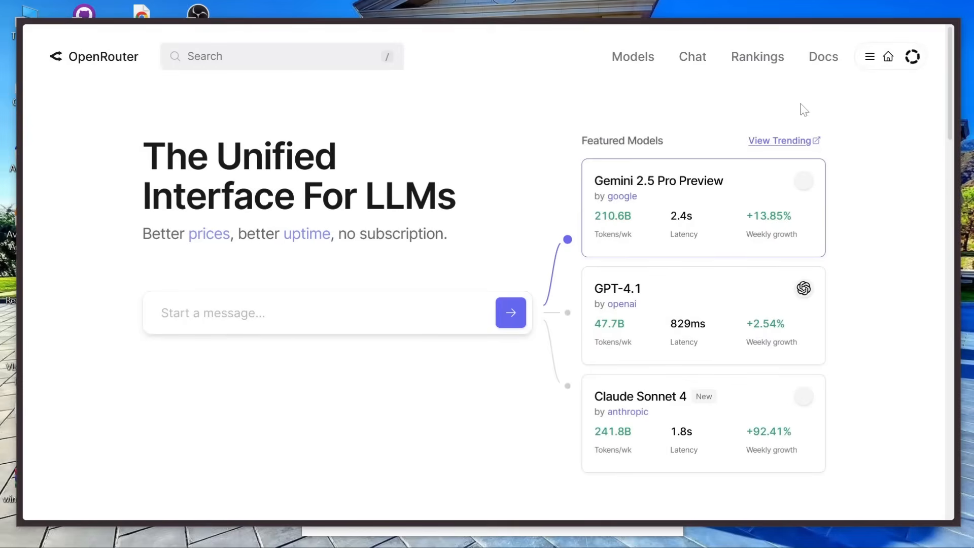
pyautogui.click(912, 56)
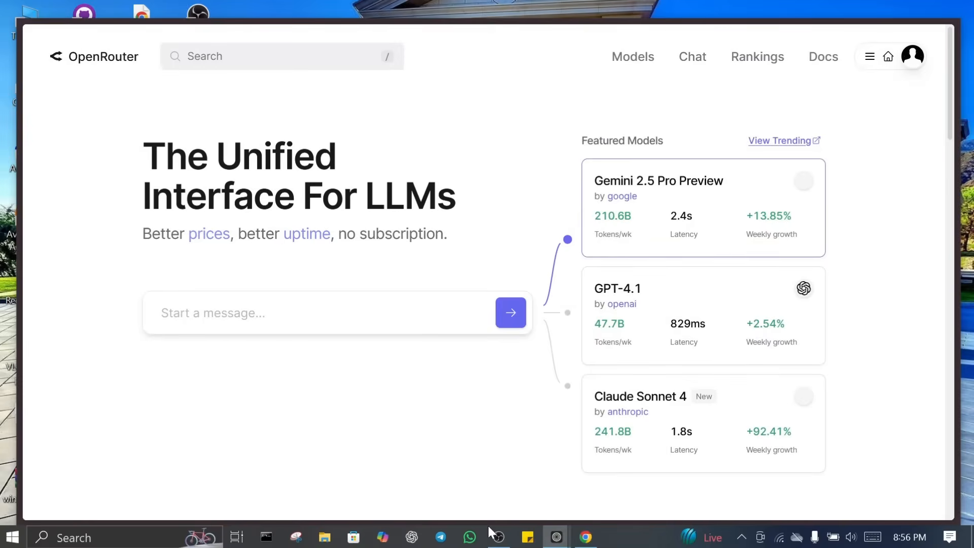
pyautogui.moveTo(460, 181)
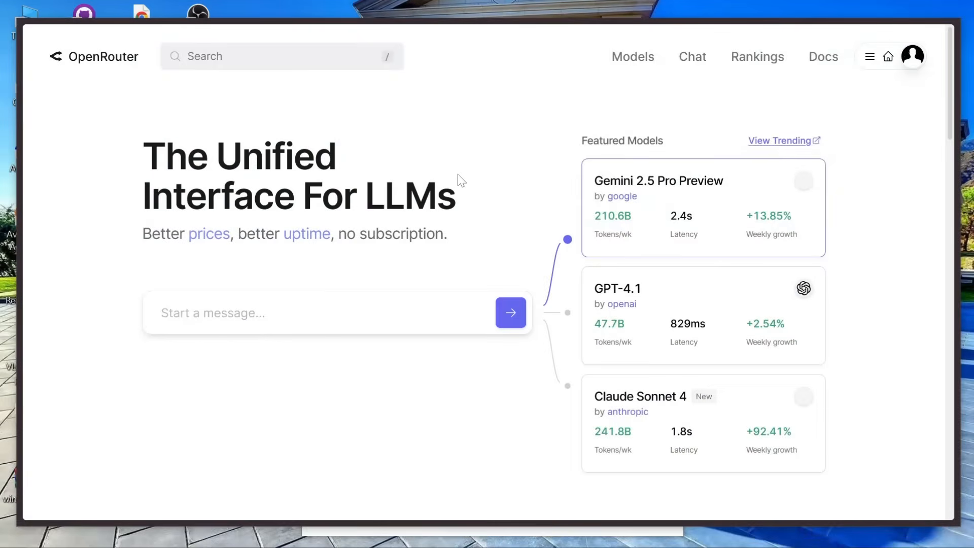
pyautogui.moveTo(334, 172)
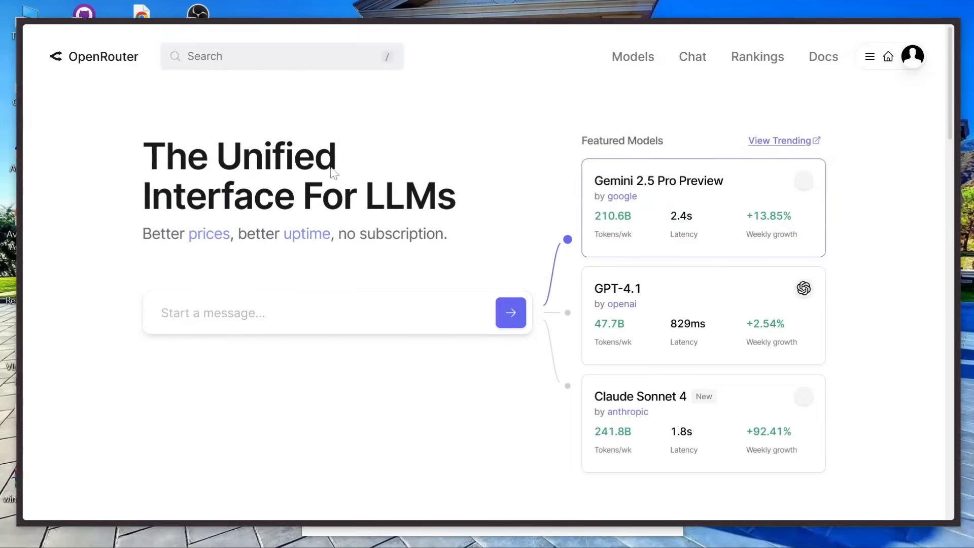
# Step: Search the model catalogue for deepseek and scroll the results to DeepSeek: R1 0528 (free)
pyautogui.click(280, 56)
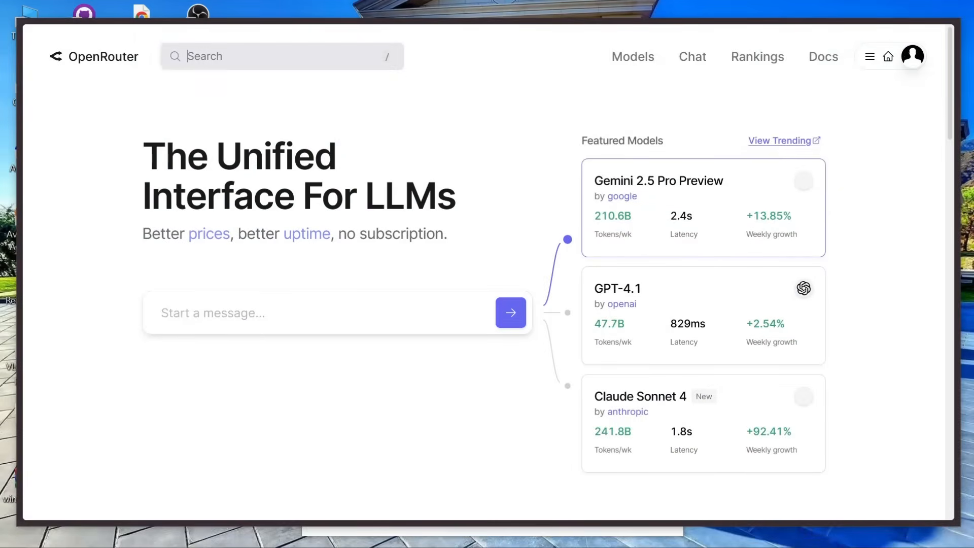
pyautogui.write('deepseek')
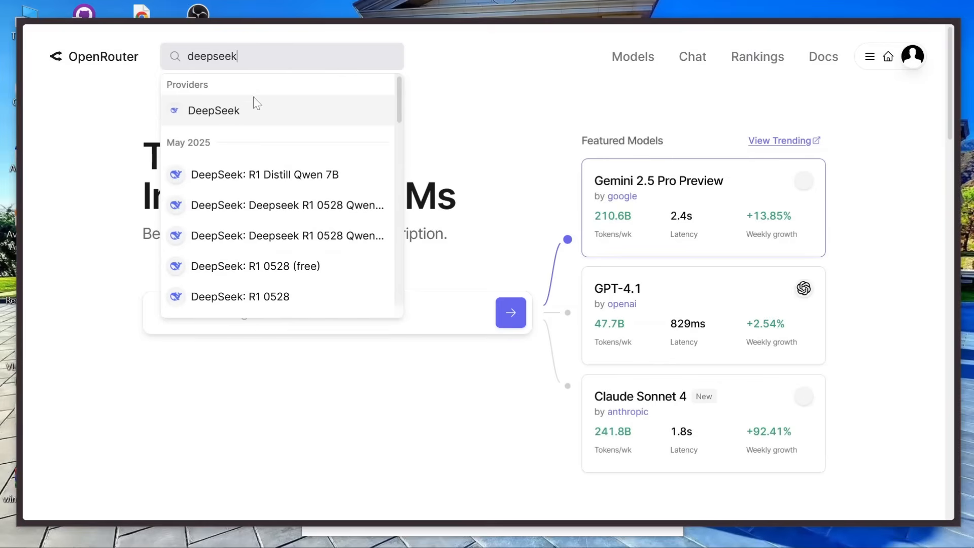
pyautogui.scroll(-3)
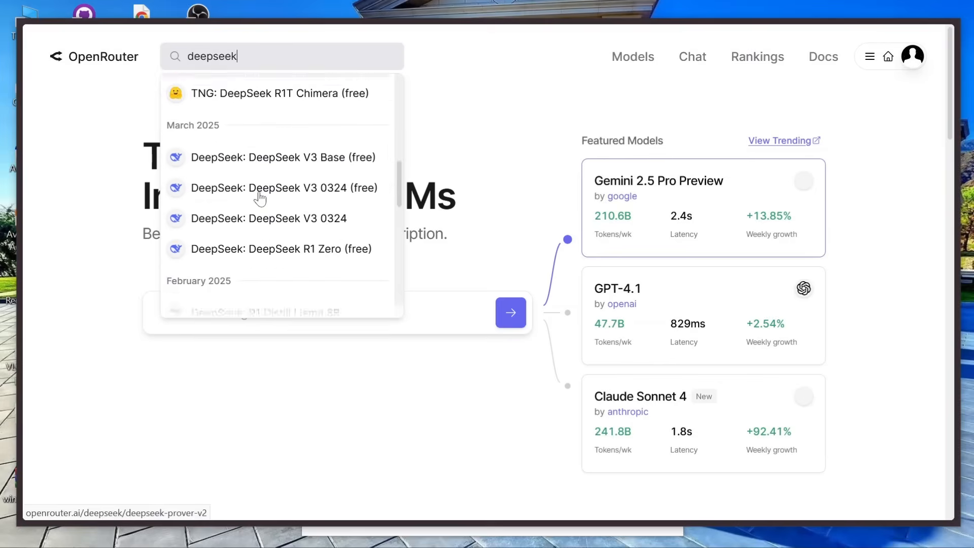
pyautogui.scroll(-3)
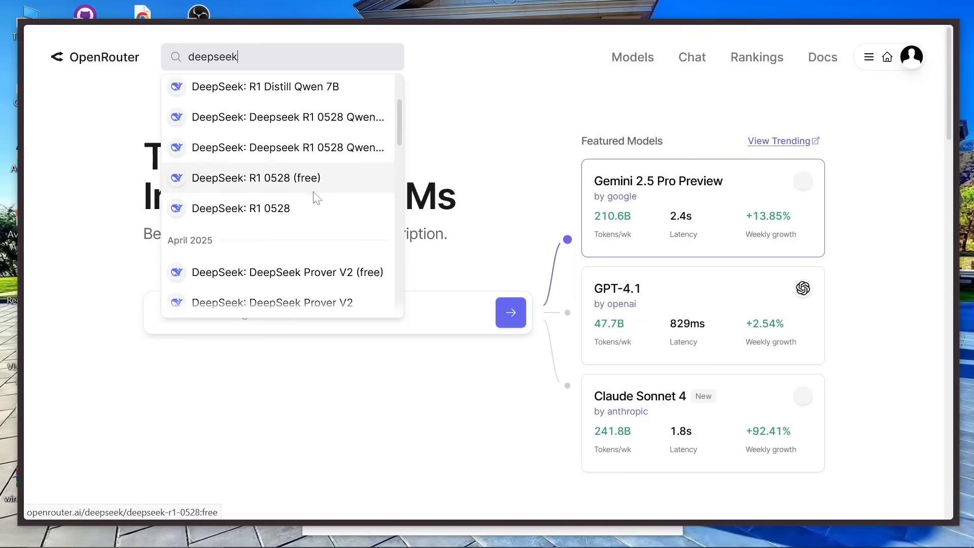
pyautogui.moveTo(278, 187)
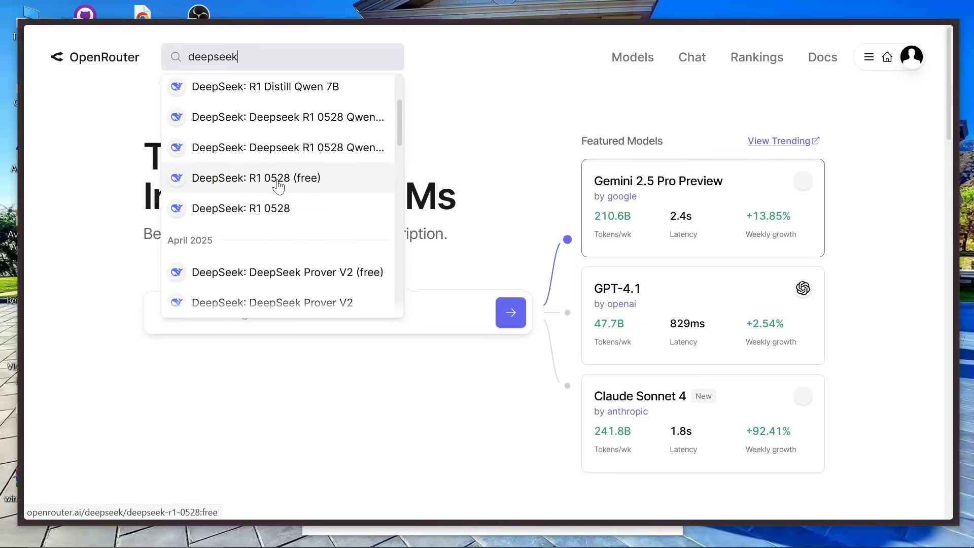
# Step: Open the DeepSeek: R1 0528 (free) model page and show its API sample code section
pyautogui.click(255, 177)
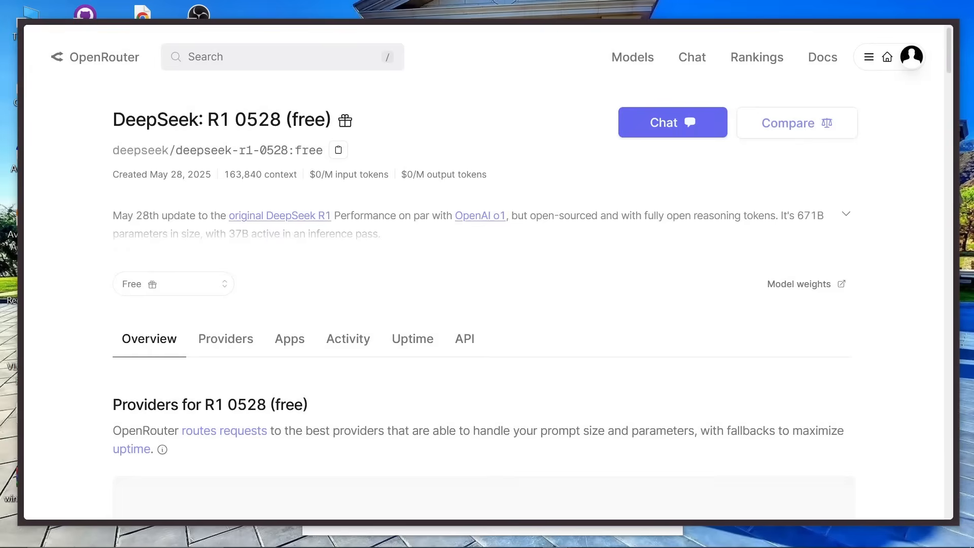
pyautogui.scroll(-3)
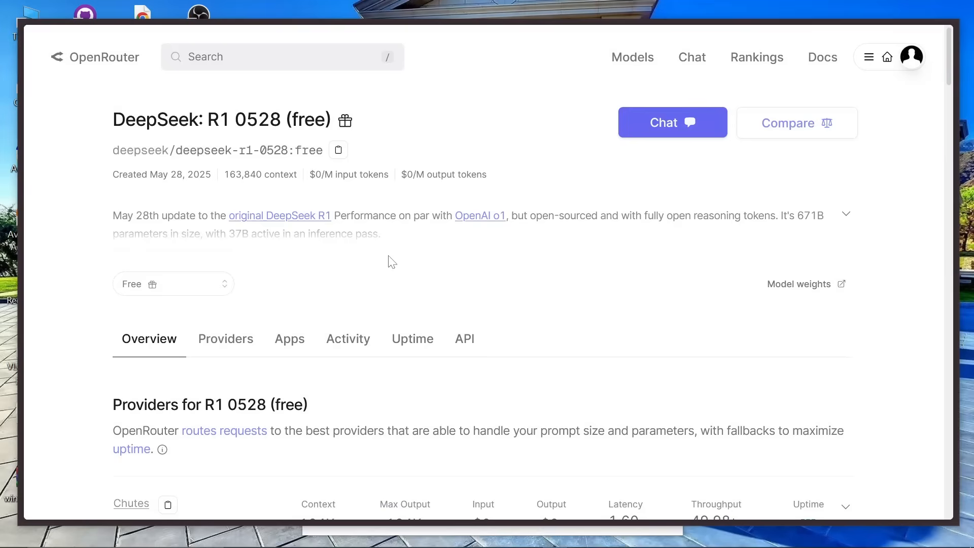
pyautogui.moveTo(363, 266)
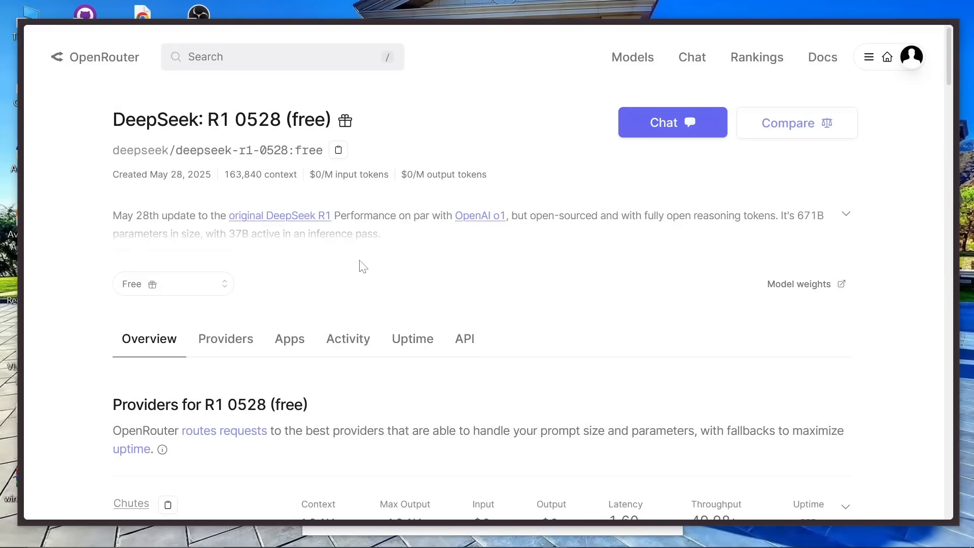
pyautogui.moveTo(463, 339)
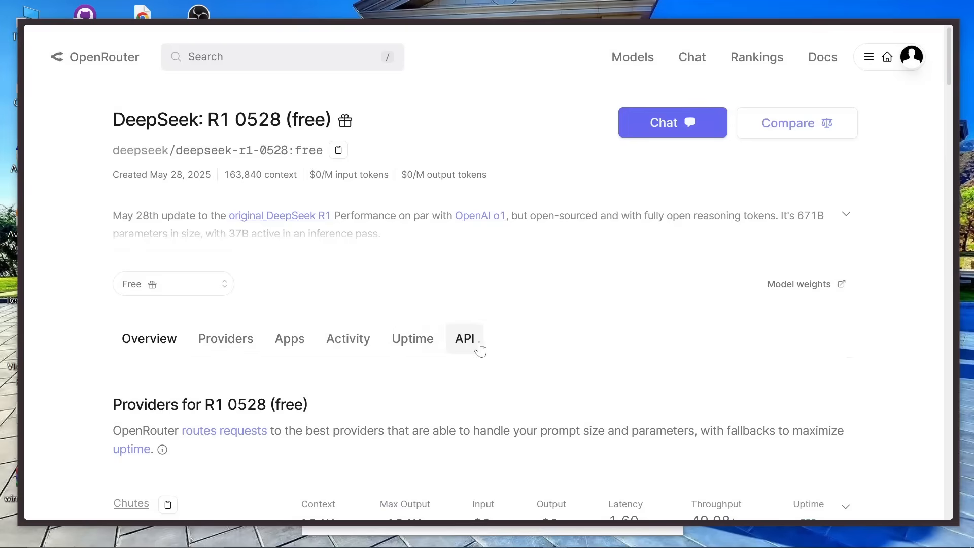
pyautogui.click(464, 339)
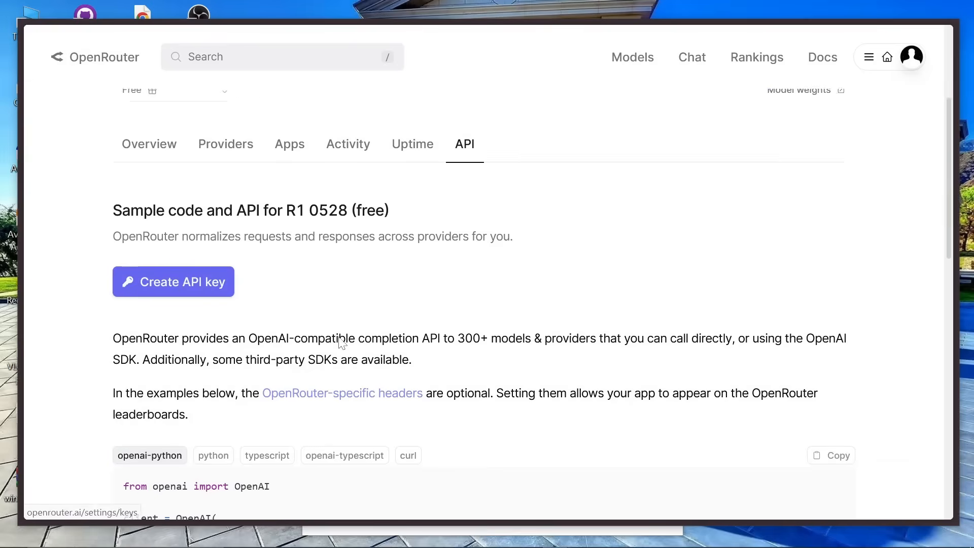
pyautogui.scroll(-3)
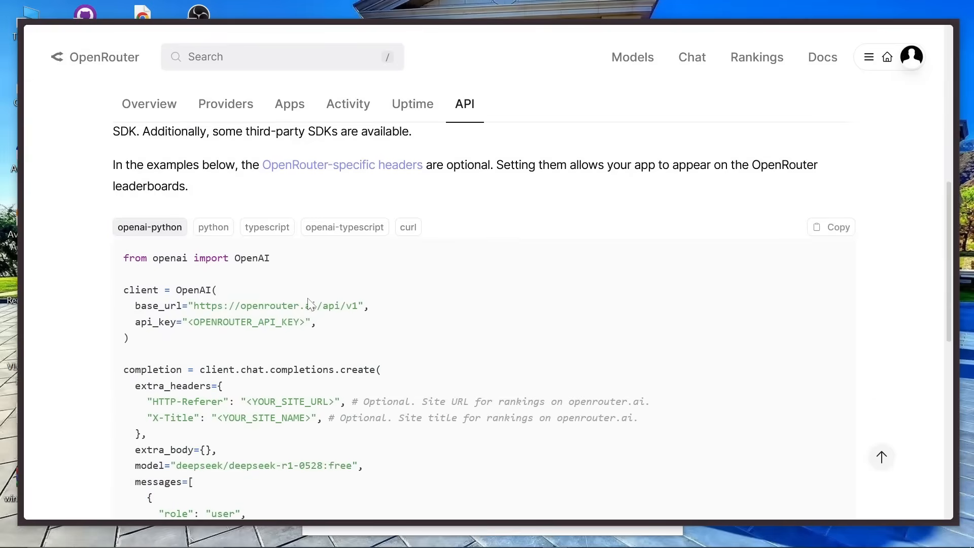
pyautogui.scroll(3)
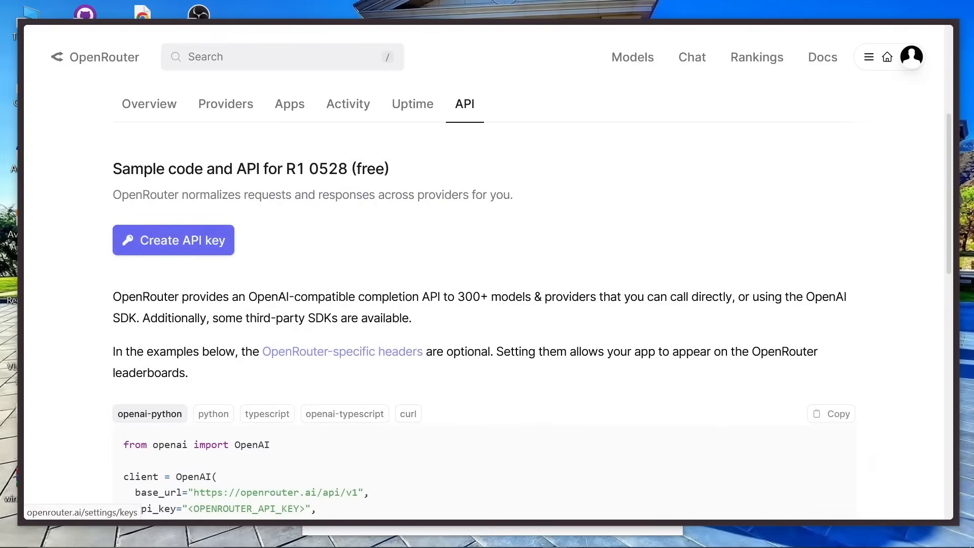
pyautogui.scroll(-3)
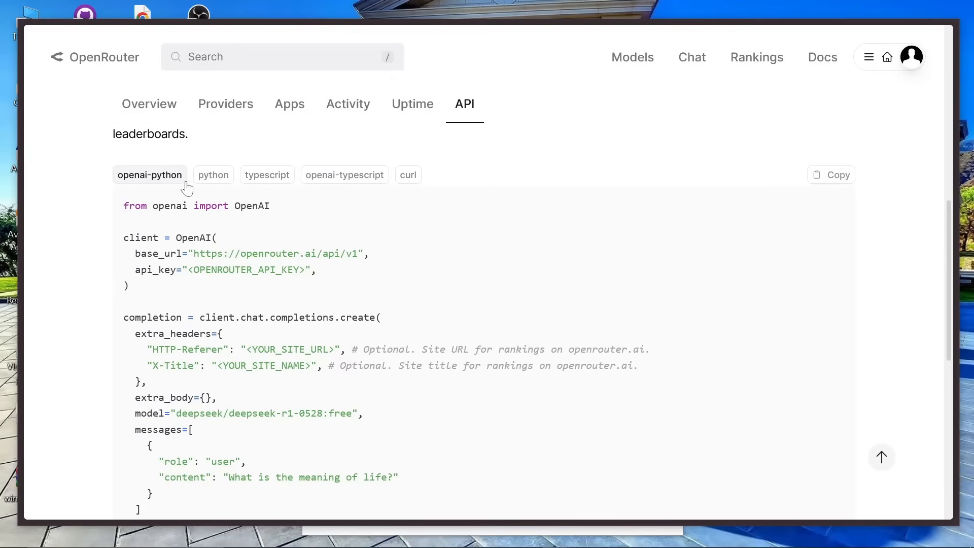
# Step: Switch the sample API code to the TypeScript version and review it
pyautogui.click(267, 174)
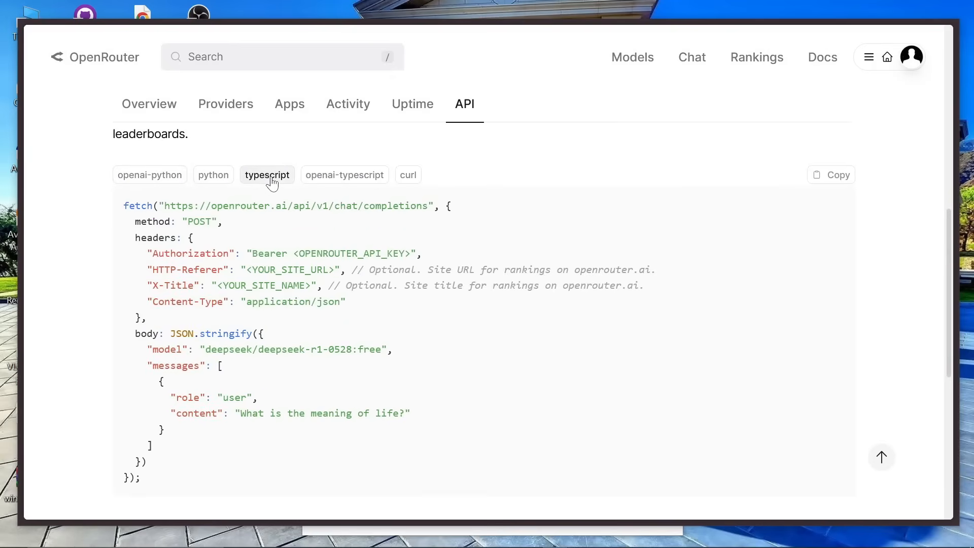
pyautogui.scroll(-3)
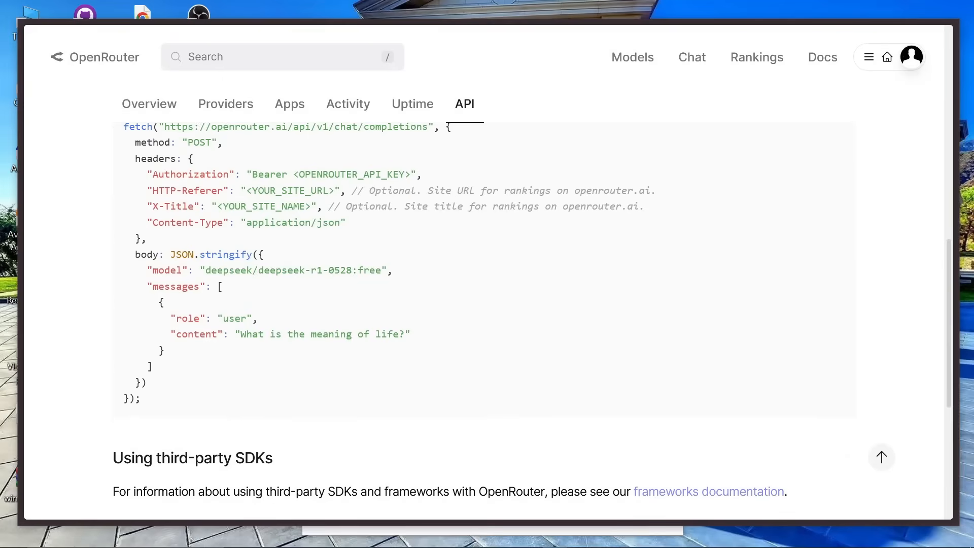
pyautogui.scroll(3)
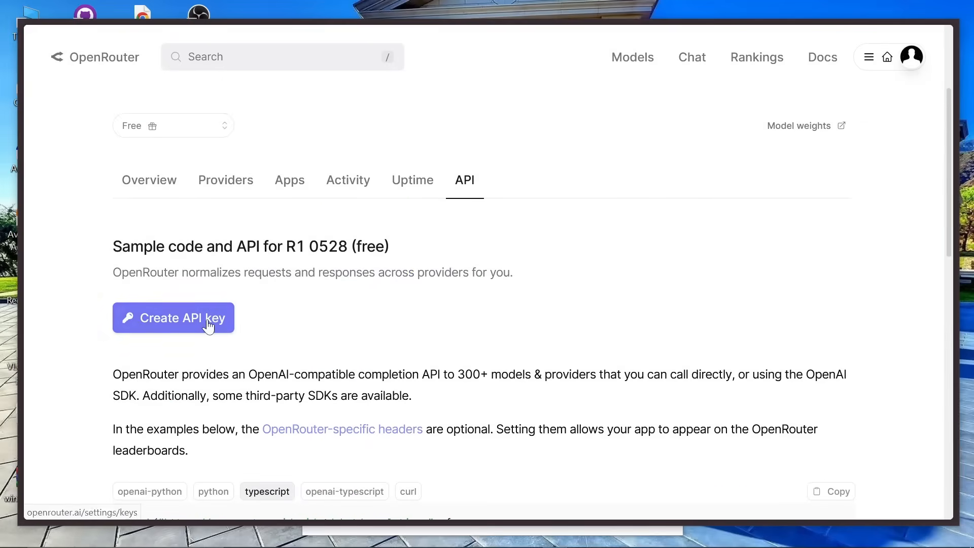
# Step: Create a new API key named 'deepseek ai' and return to the API Keys list
pyautogui.click(173, 318)
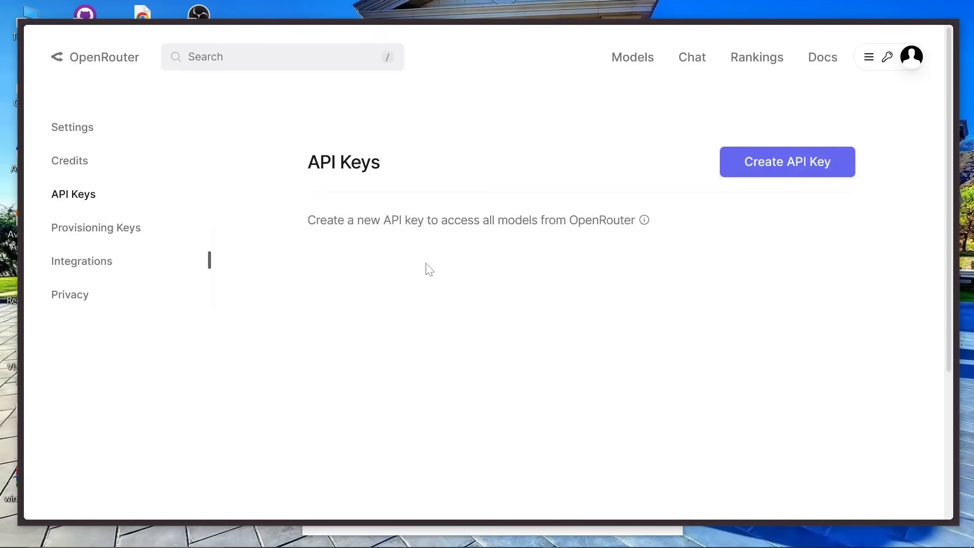
pyautogui.click(786, 161)
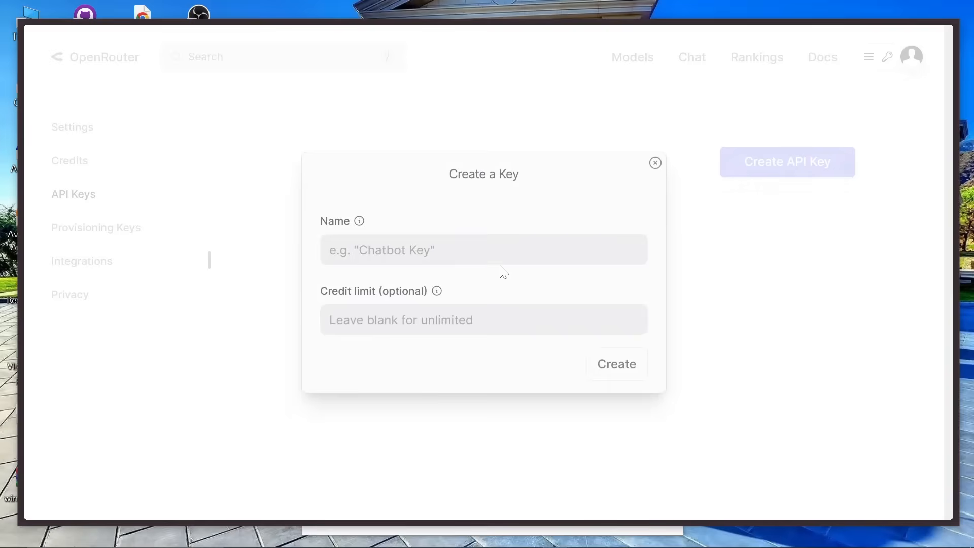
pyautogui.write('d')
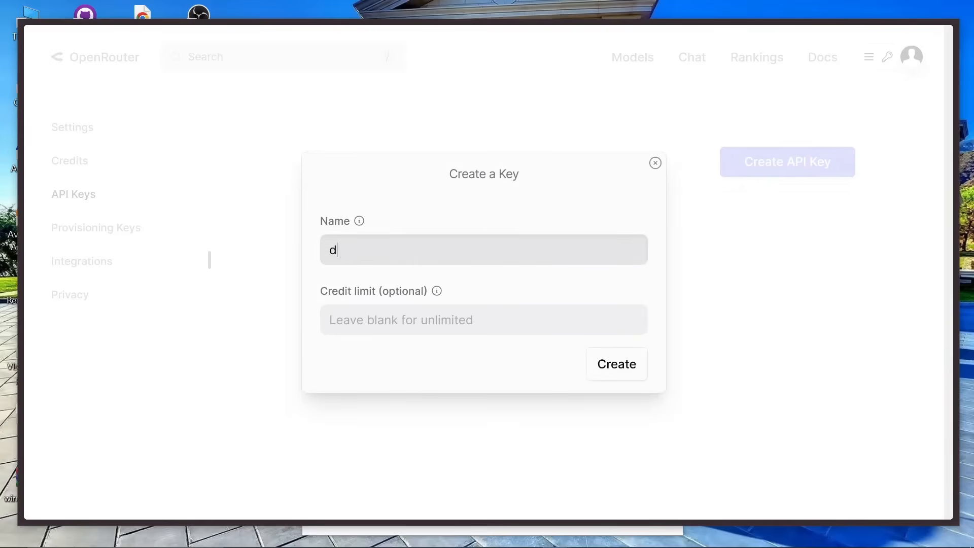
pyautogui.write('eepseek')
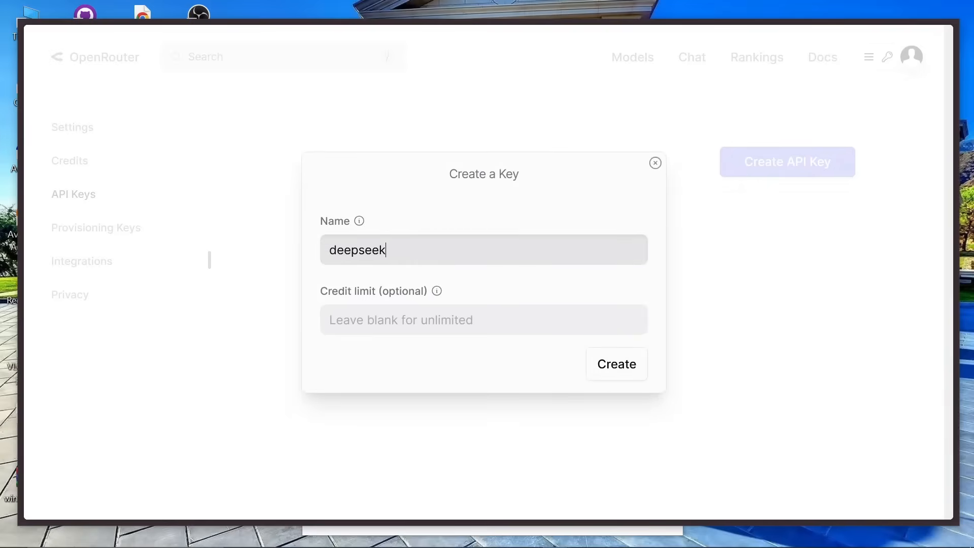
pyautogui.write('ai')
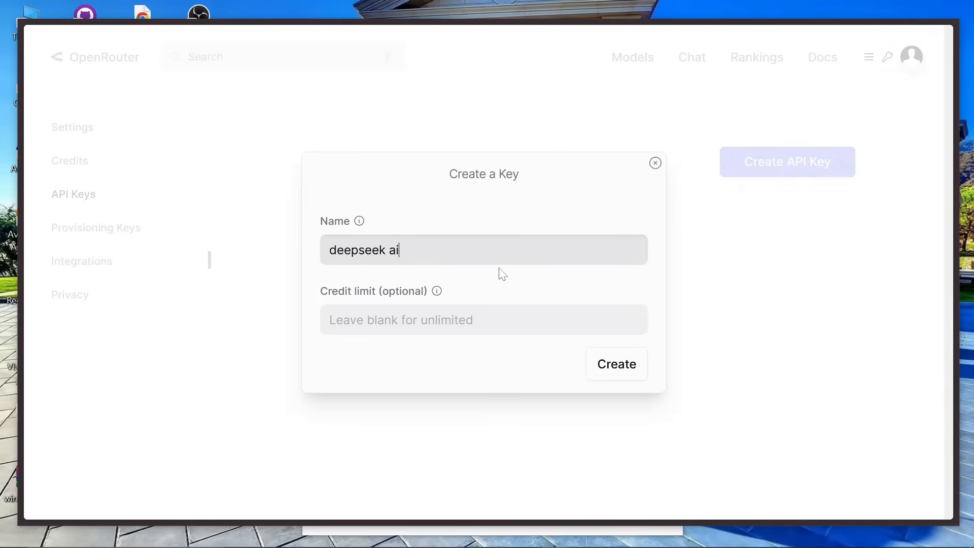
pyautogui.click(616, 363)
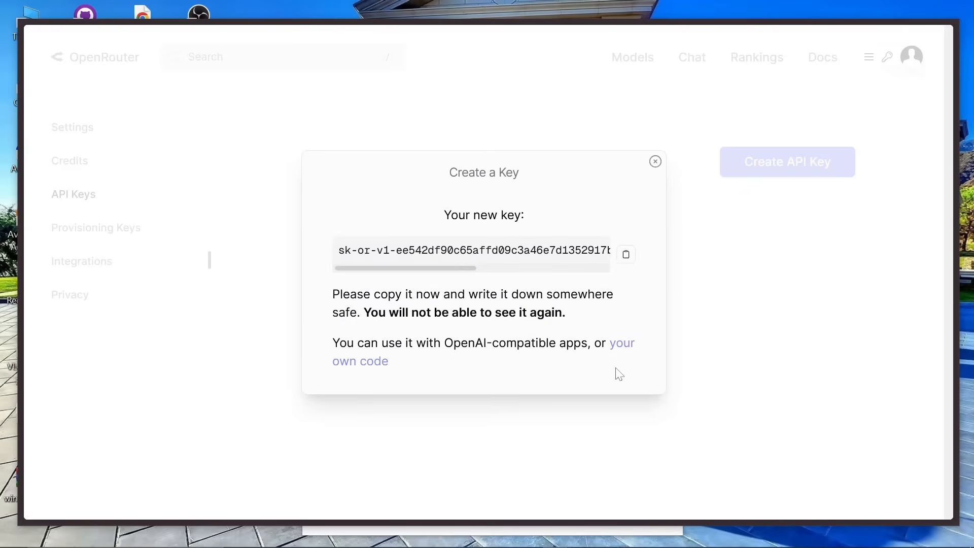
pyautogui.moveTo(442, 218)
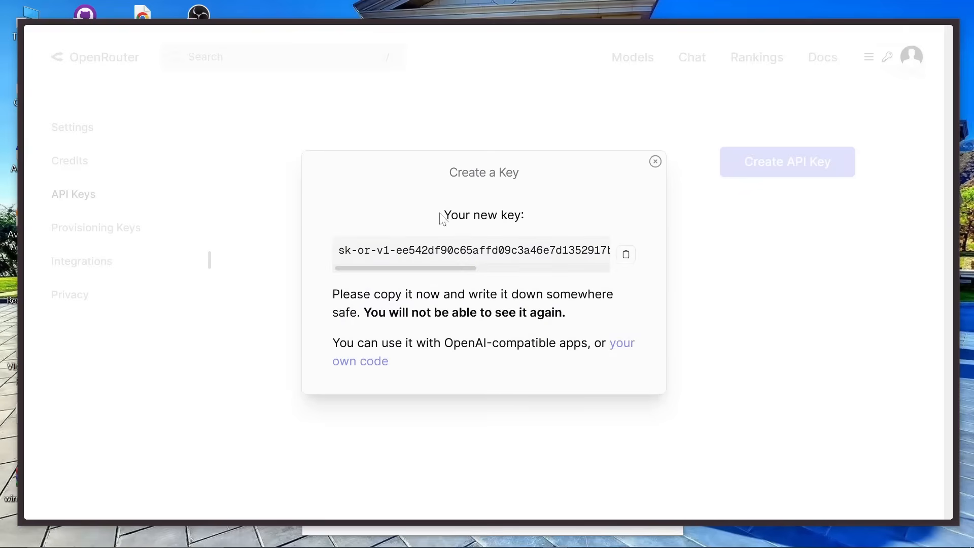
pyautogui.moveTo(486, 265)
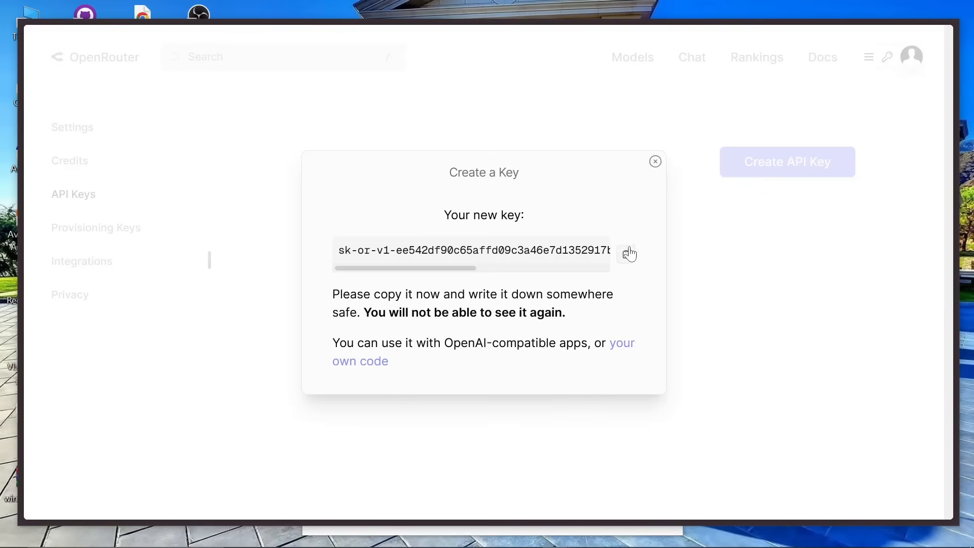
pyautogui.moveTo(658, 169)
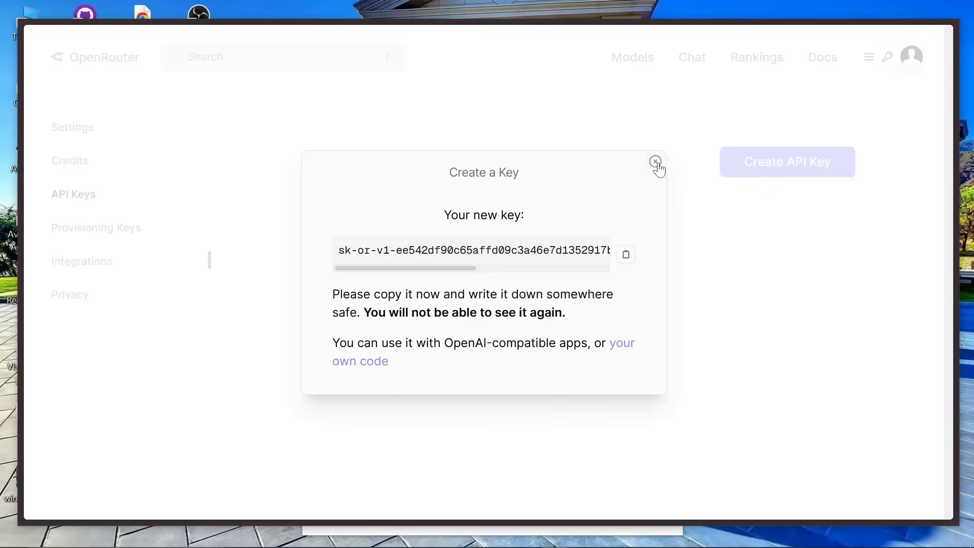
pyautogui.click(656, 162)
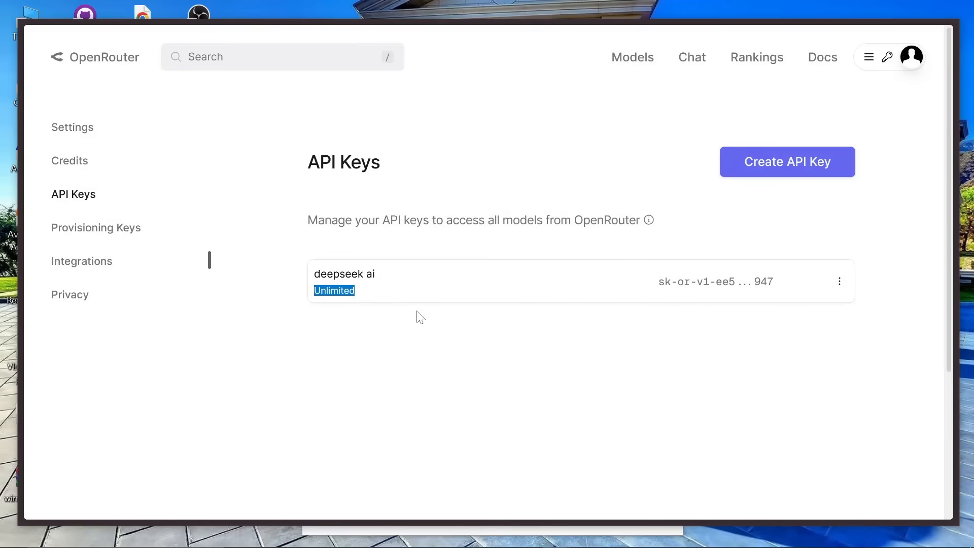
pyautogui.click(840, 282)
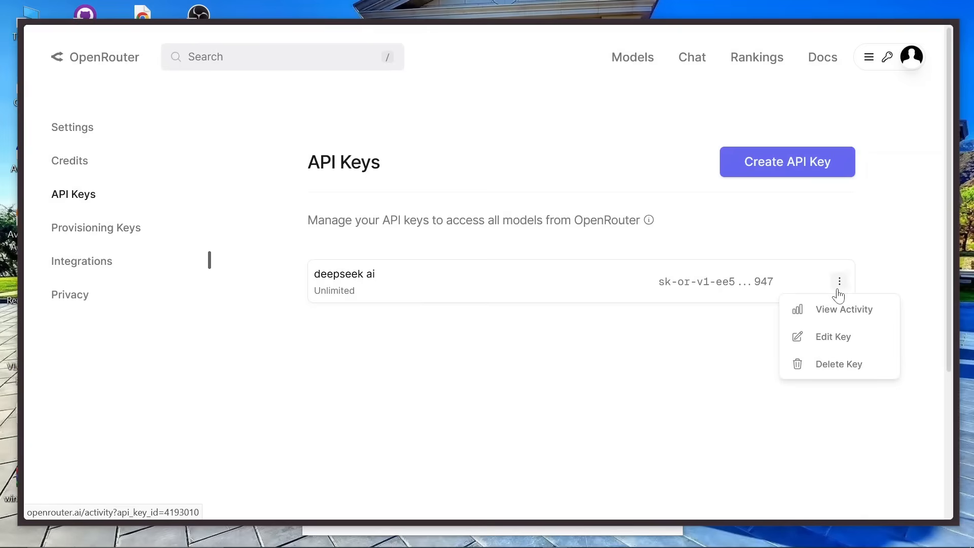
pyautogui.moveTo(839, 341)
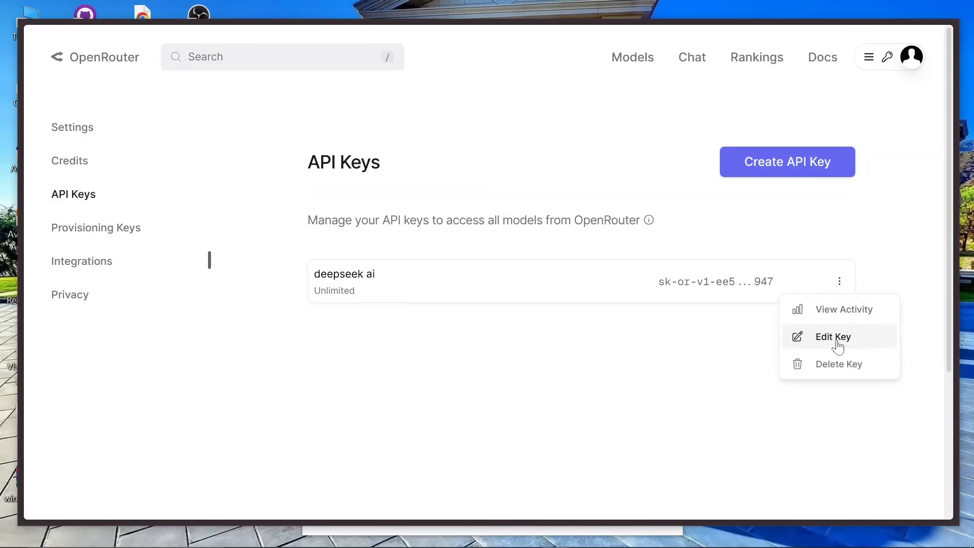
pyautogui.click(668, 374)
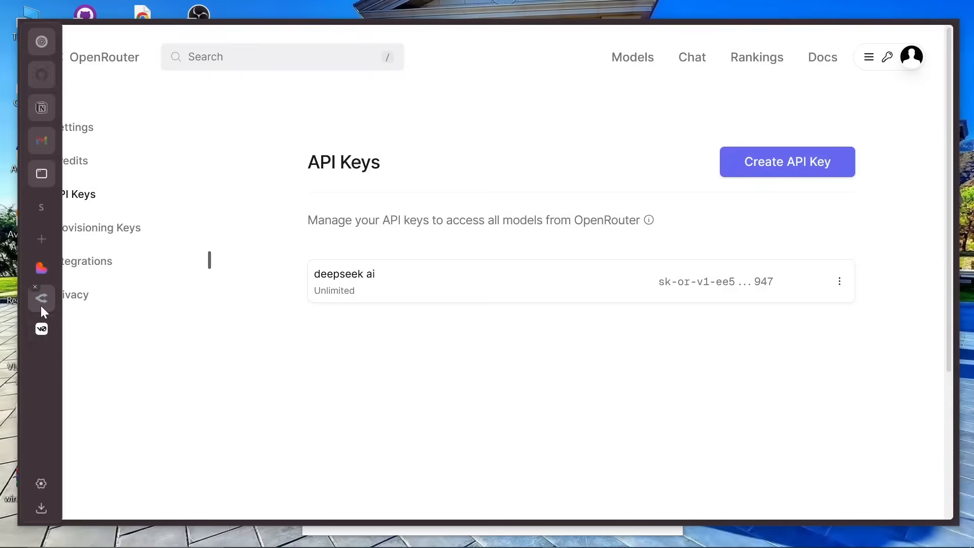
# Step: In v0, draft the prompt 'build me a chat app and allow me to put in API key,'
pyautogui.click(41, 329)
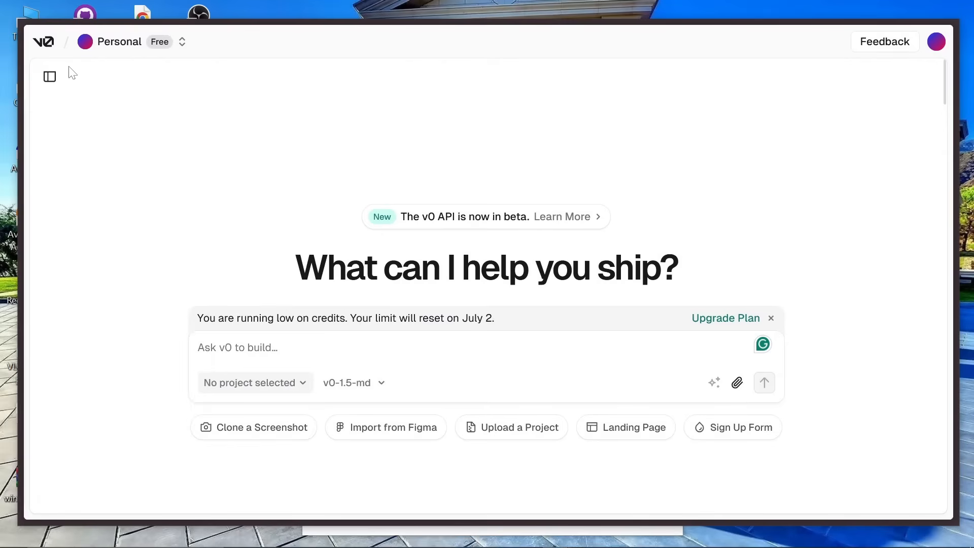
pyautogui.moveTo(156, 156)
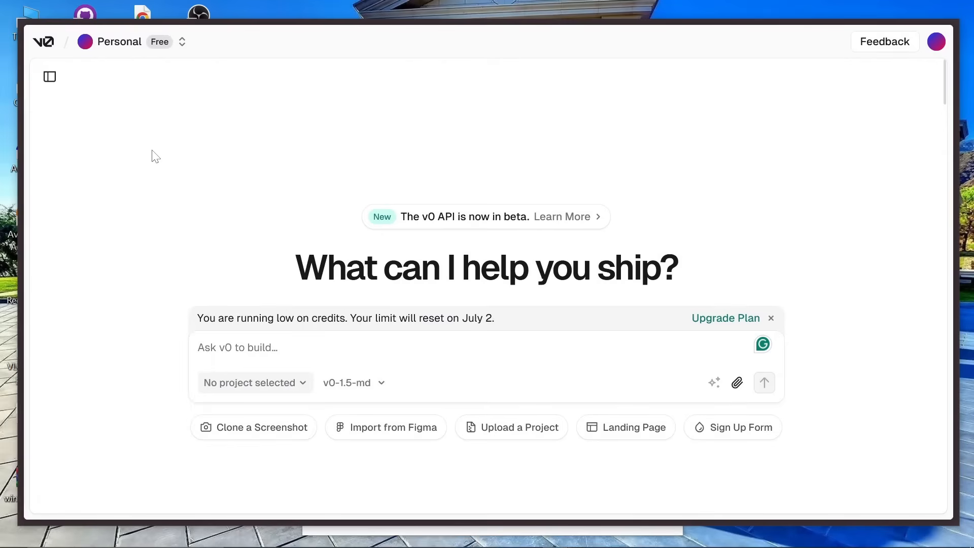
pyautogui.scroll(-3)
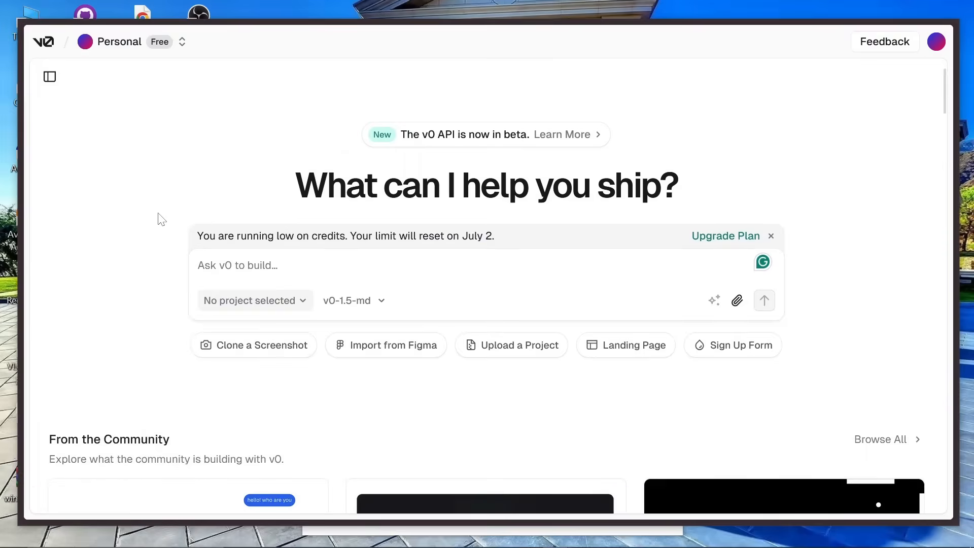
pyautogui.moveTo(166, 227)
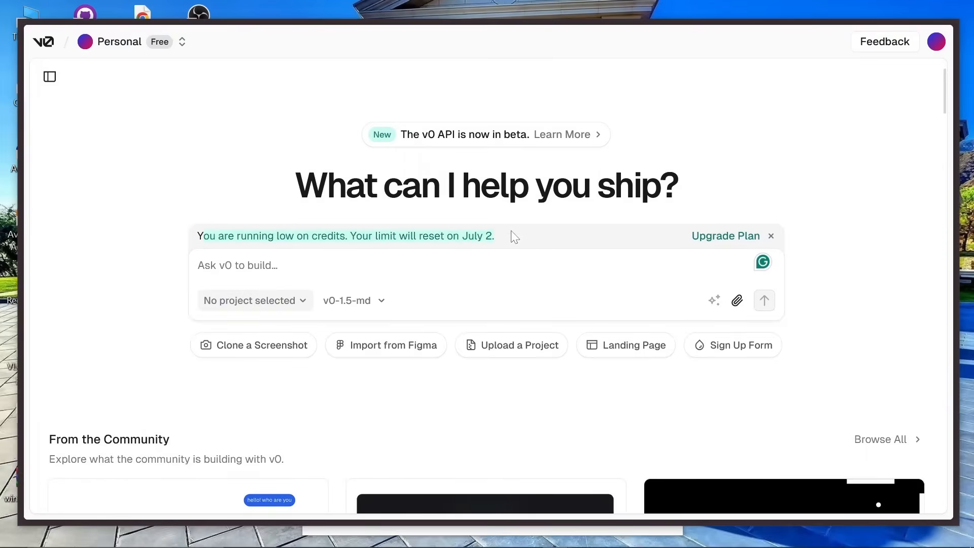
pyautogui.moveTo(158, 301)
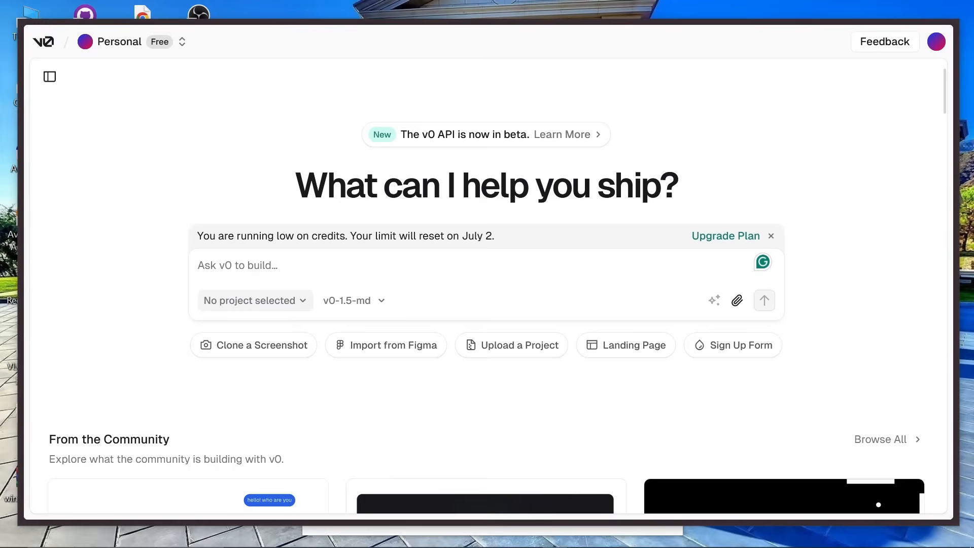
pyautogui.write('build me a chat app and allow me to put in API key')
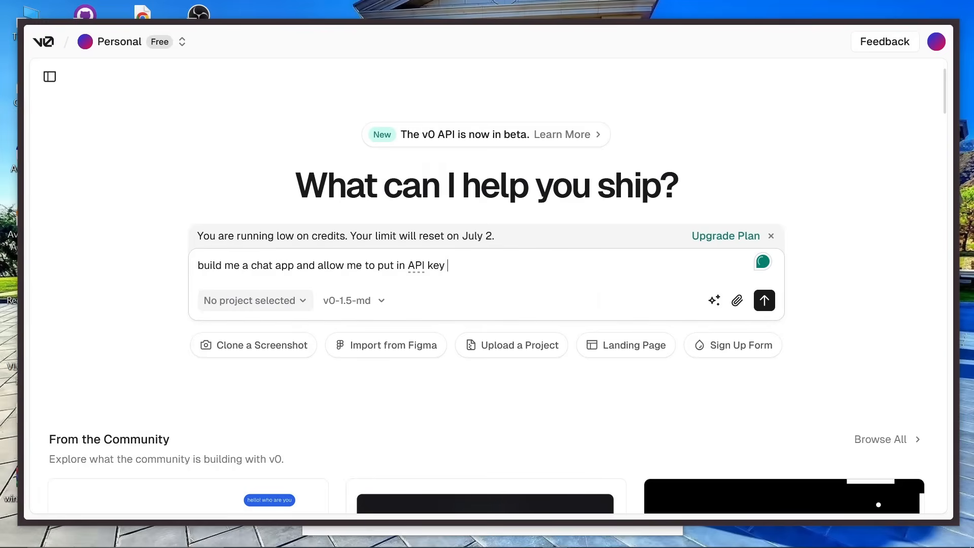
pyautogui.write(',')
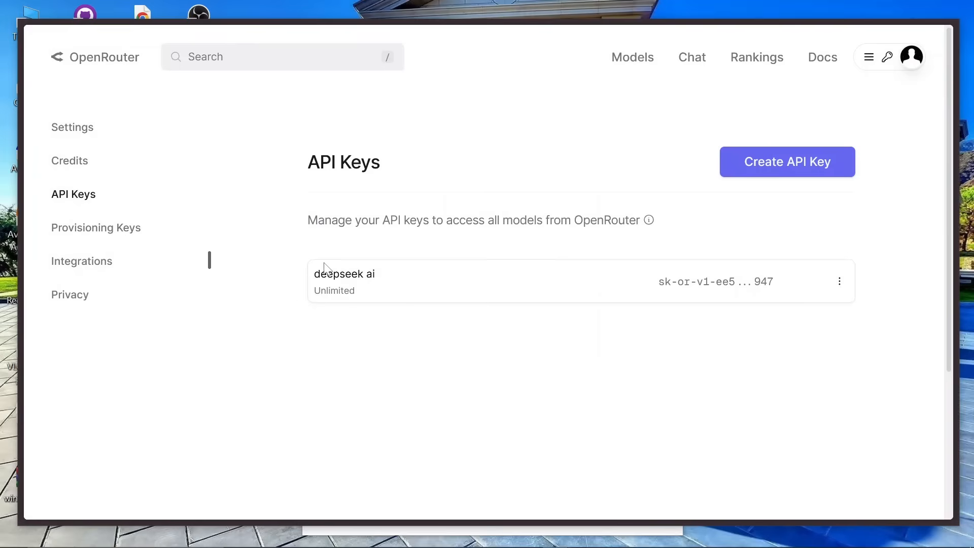
pyautogui.moveTo(126, 166)
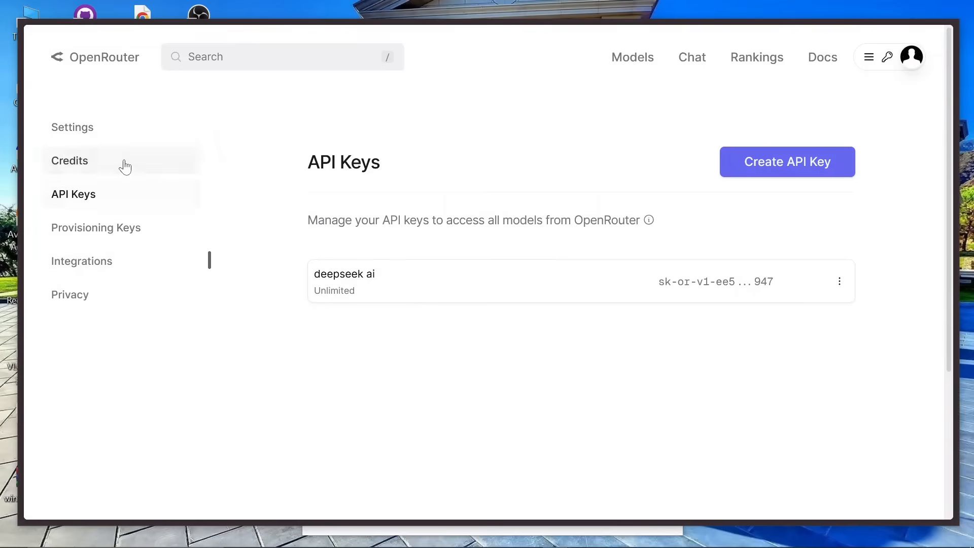
# Step: Return to the OpenRouter home page, find the DeepSeek model and show its TypeScript API example
pyautogui.click(95, 57)
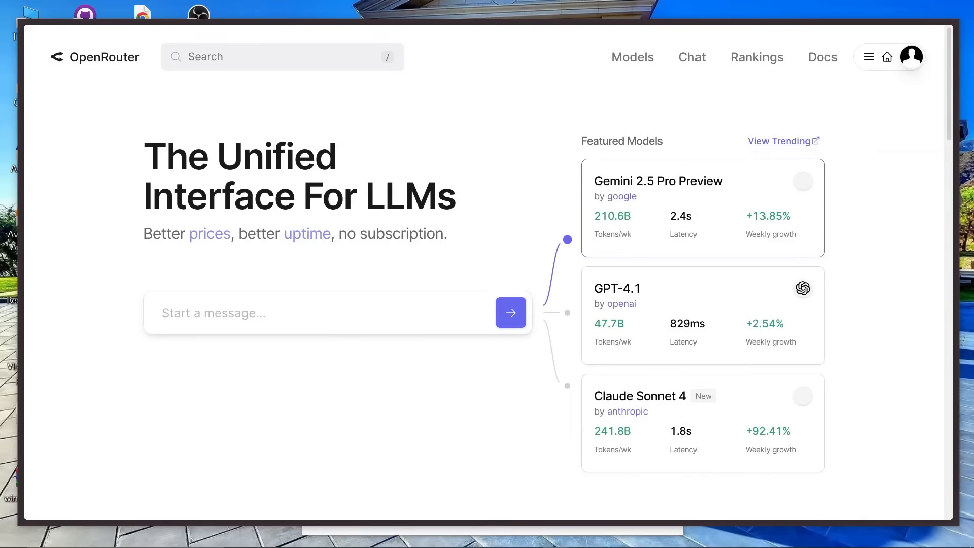
pyautogui.write('ke')
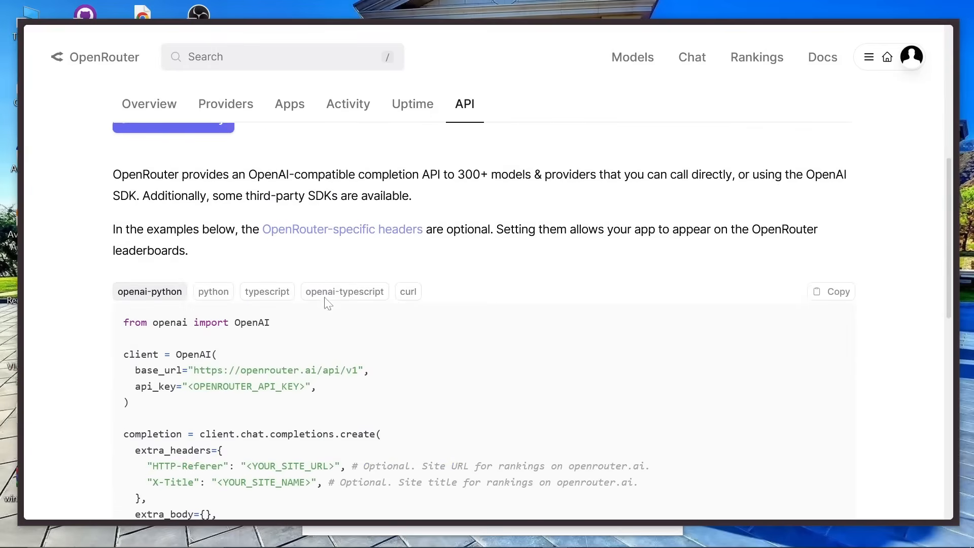
pyautogui.click(267, 291)
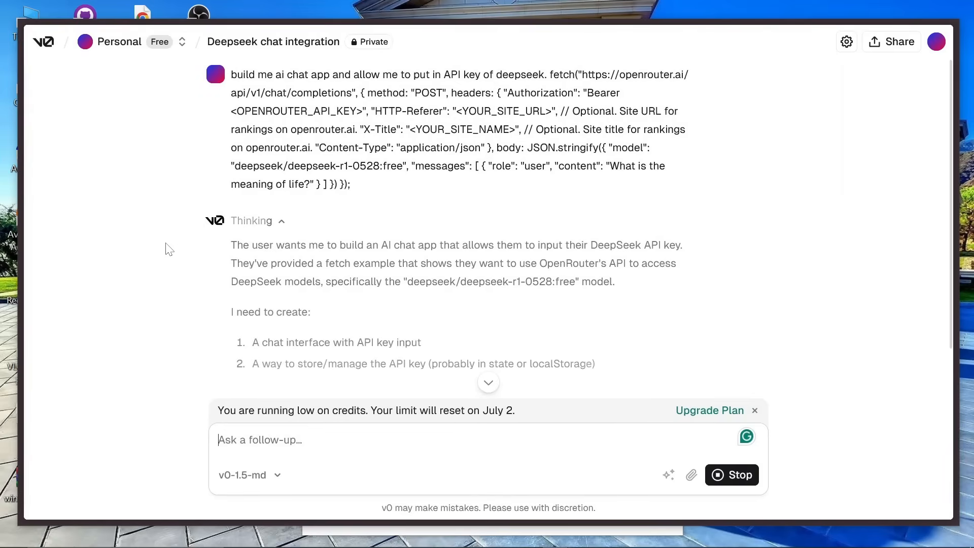
# Step: Scroll through v0's explanation while the generated DeepSeek chat app preview loads
pyautogui.scroll(-3)
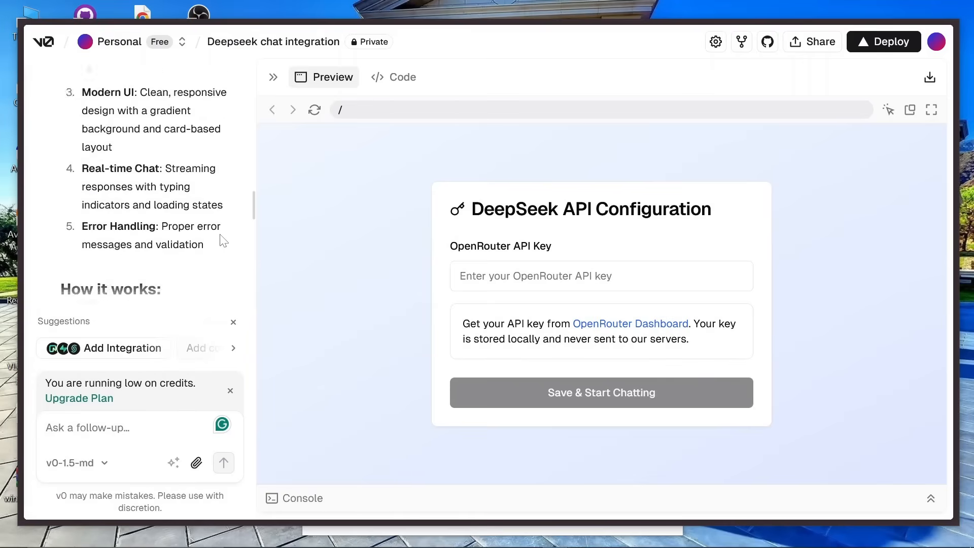
pyautogui.scroll(3)
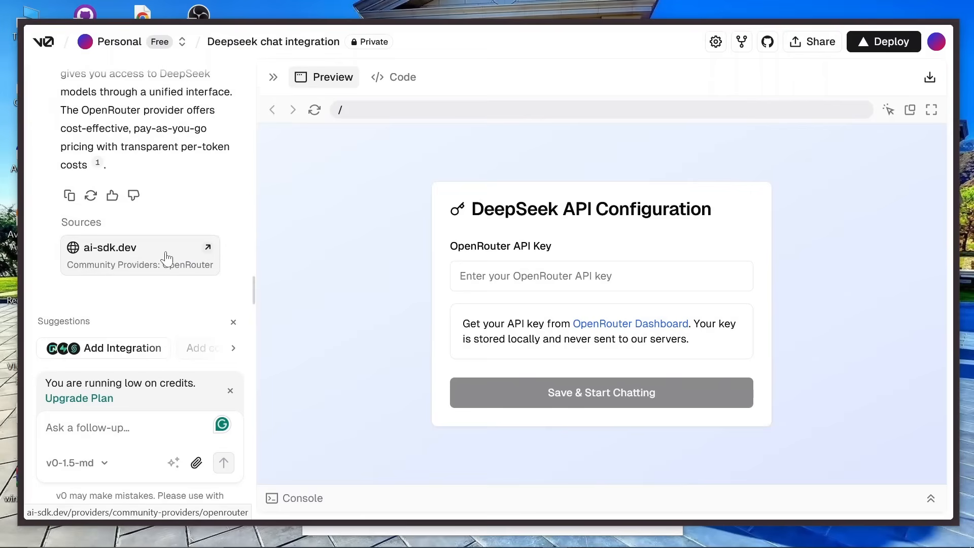
pyautogui.moveTo(195, 327)
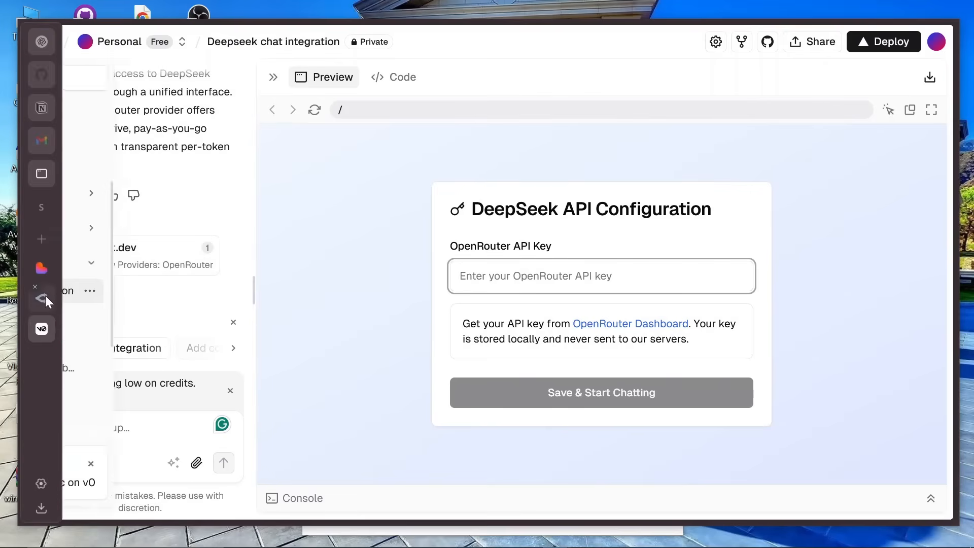
# Step: From the OpenRouter account menu's Keys page, create another API key named 'deepseek ai'
pyautogui.click(630, 324)
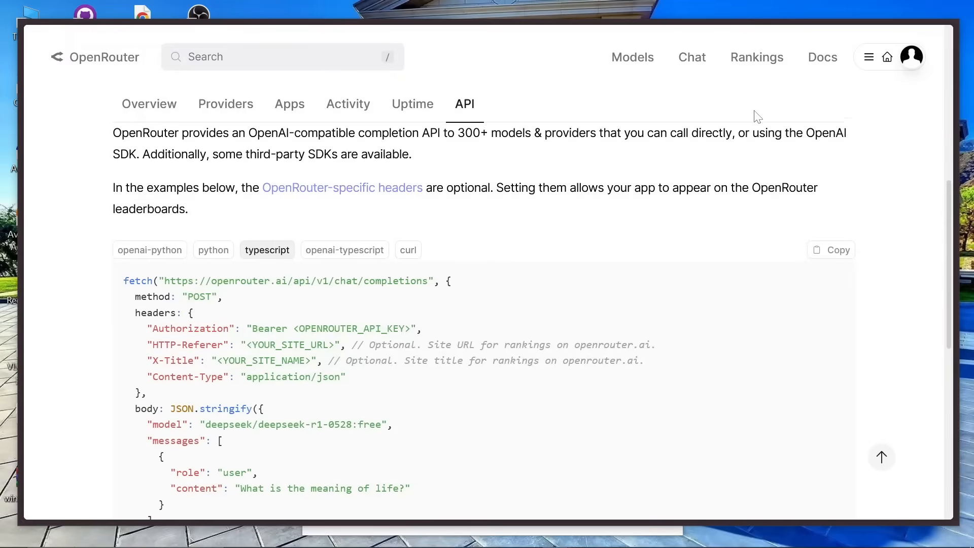
pyautogui.click(912, 55)
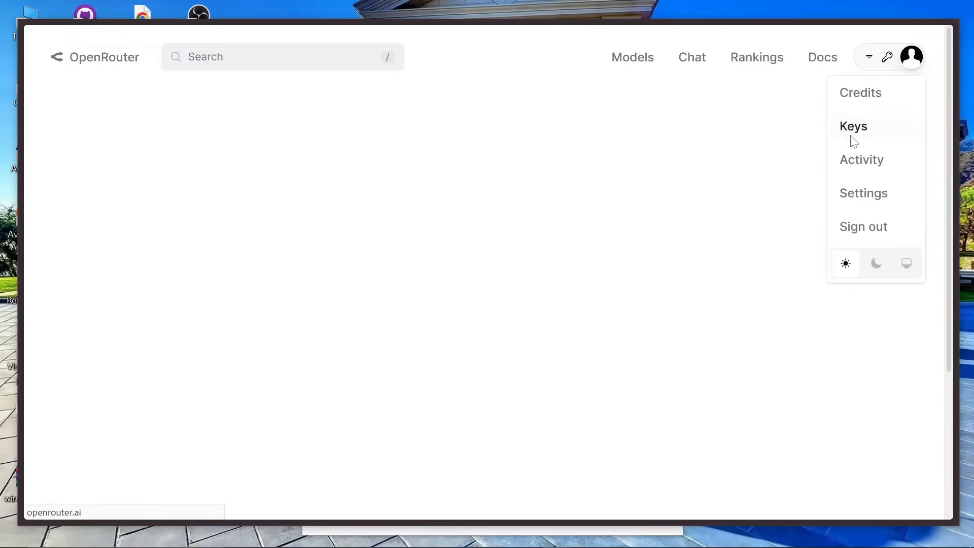
pyautogui.click(854, 126)
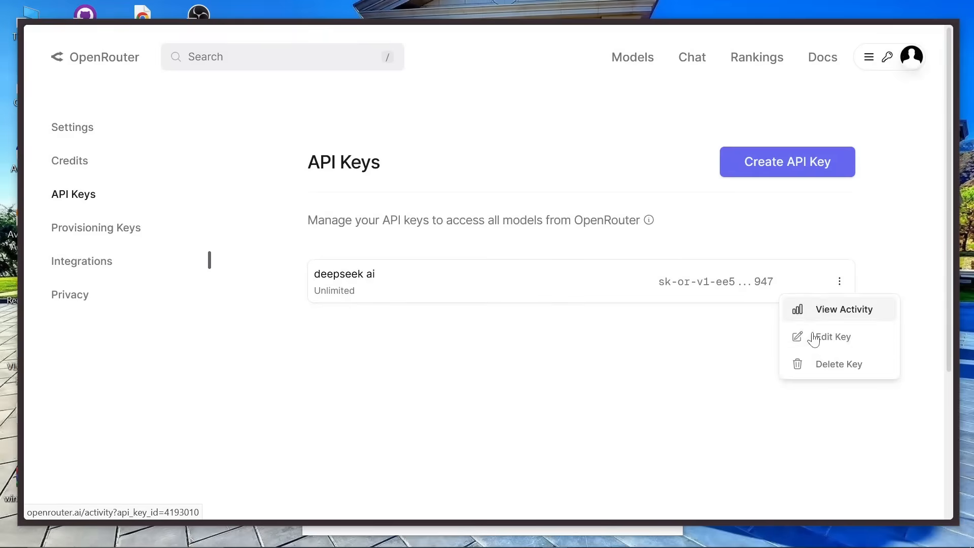
pyautogui.click(834, 337)
pyautogui.write('dee')
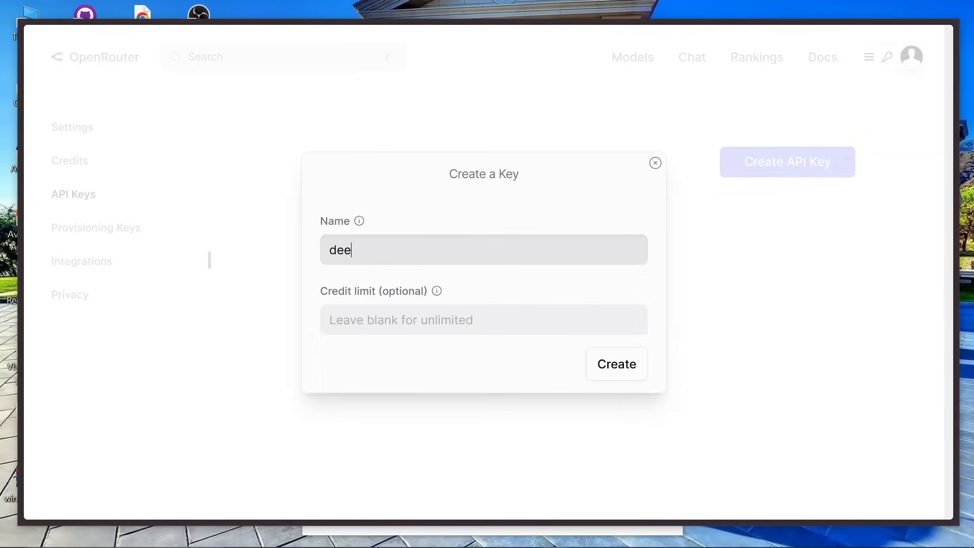
pyautogui.write('pseek ai')
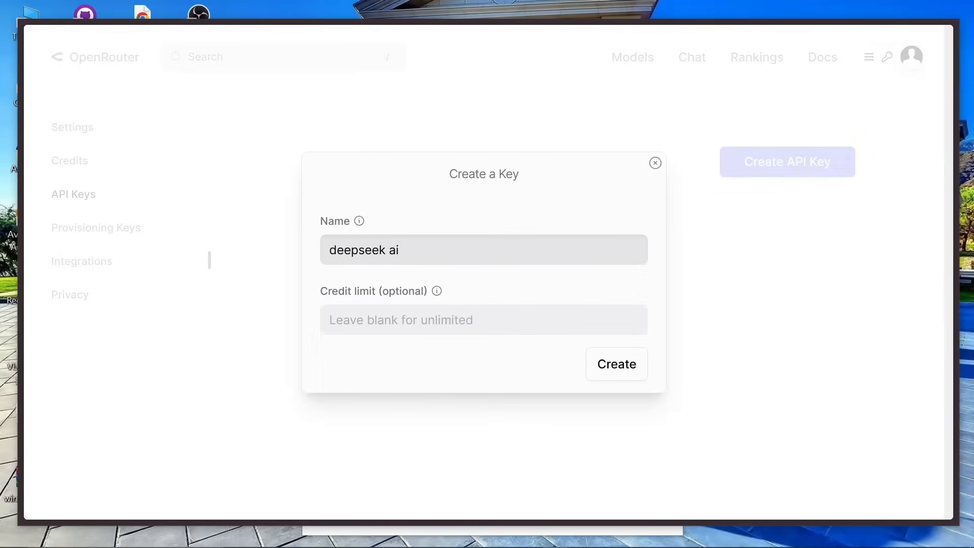
pyautogui.click(616, 363)
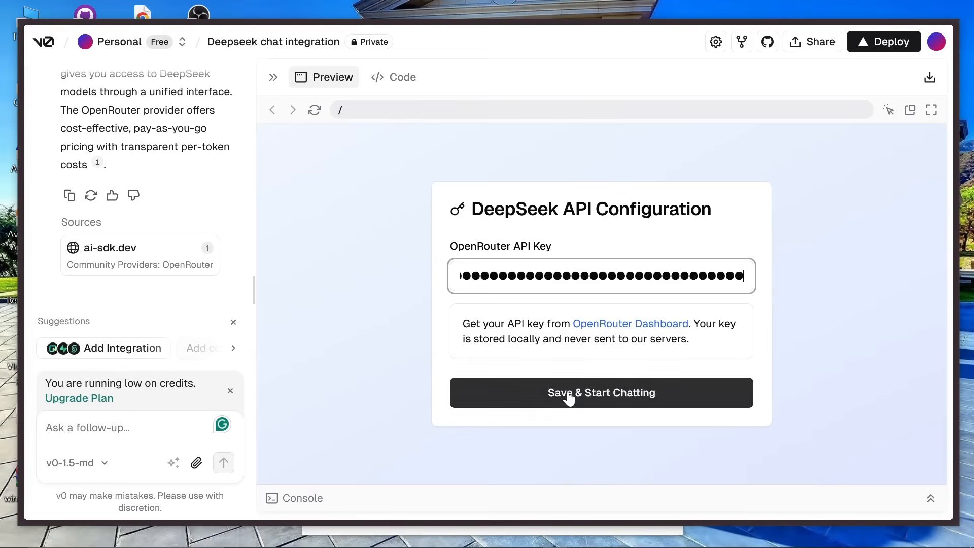
# Step: Save the key in v0's DeepSeek Chat preview with Save & Start Chatting and begin a message
pyautogui.click(601, 392)
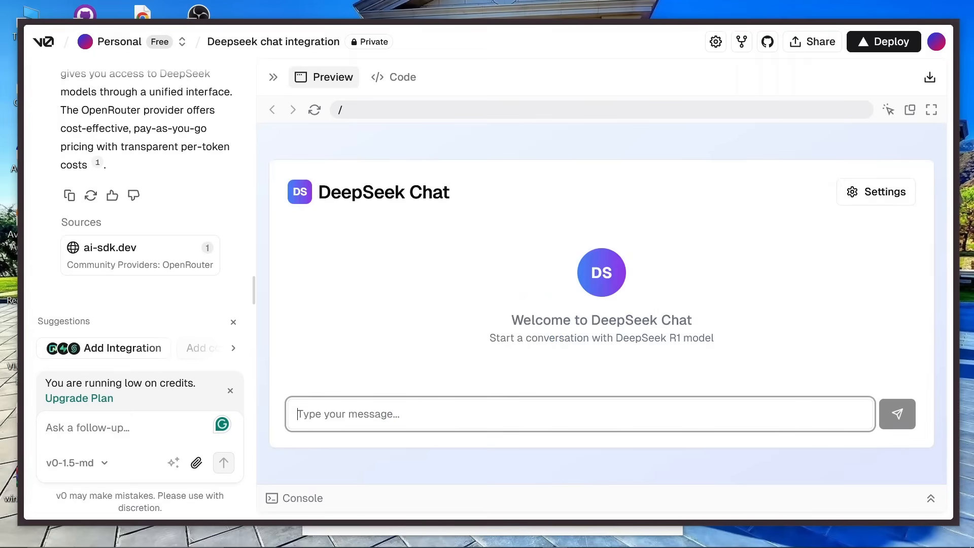
pyautogui.click(896, 414)
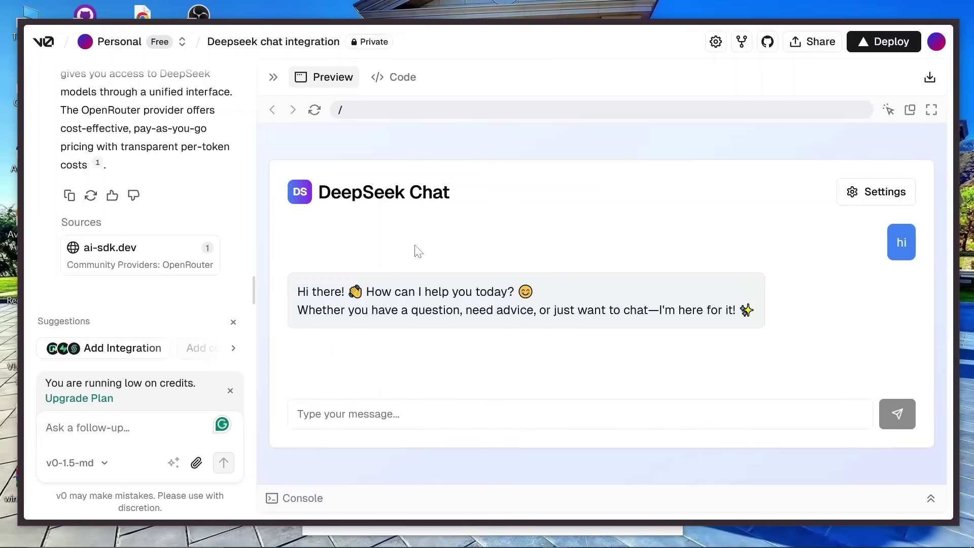
pyautogui.moveTo(331, 443)
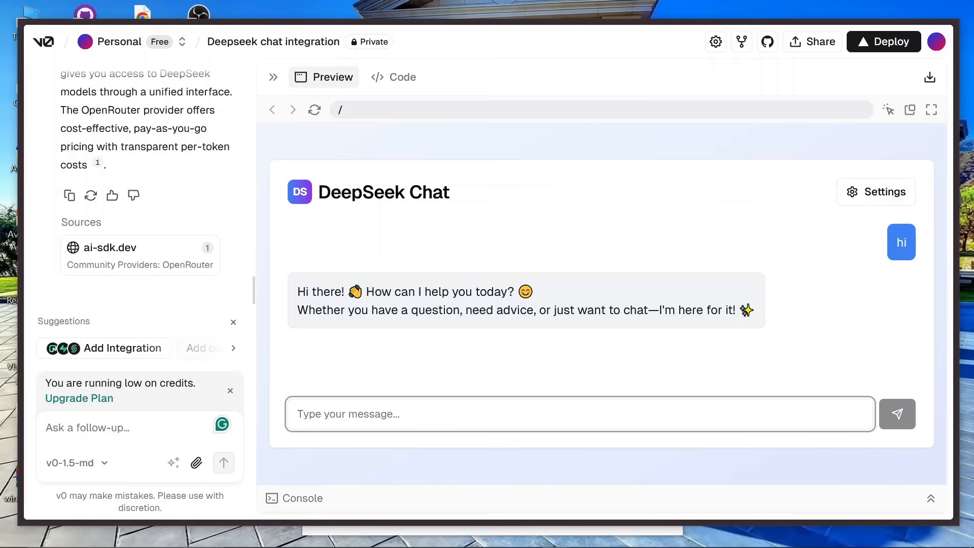
# Step: Ask DeepSeek about Java in the preview chat and scroll through its detailed reply
pyautogui.click(896, 414)
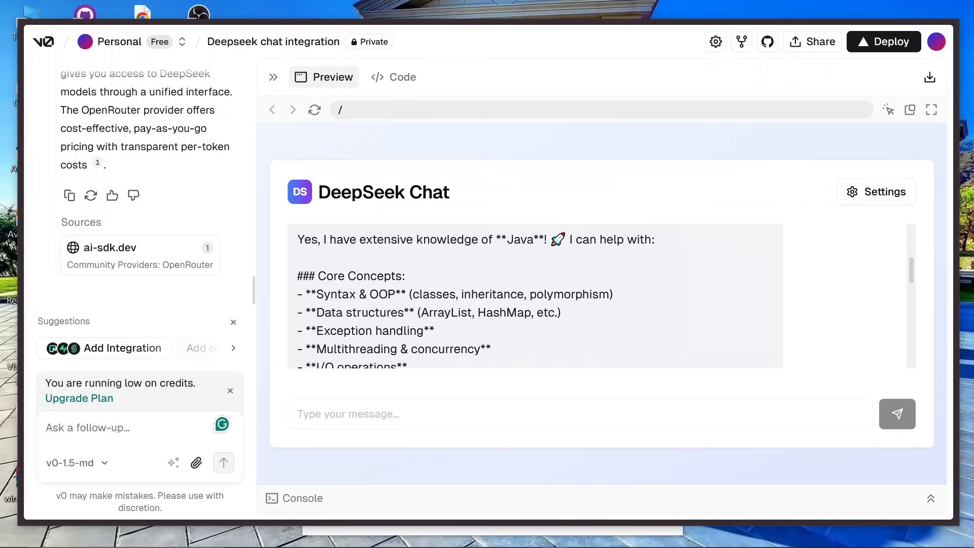
pyautogui.scroll(-3)
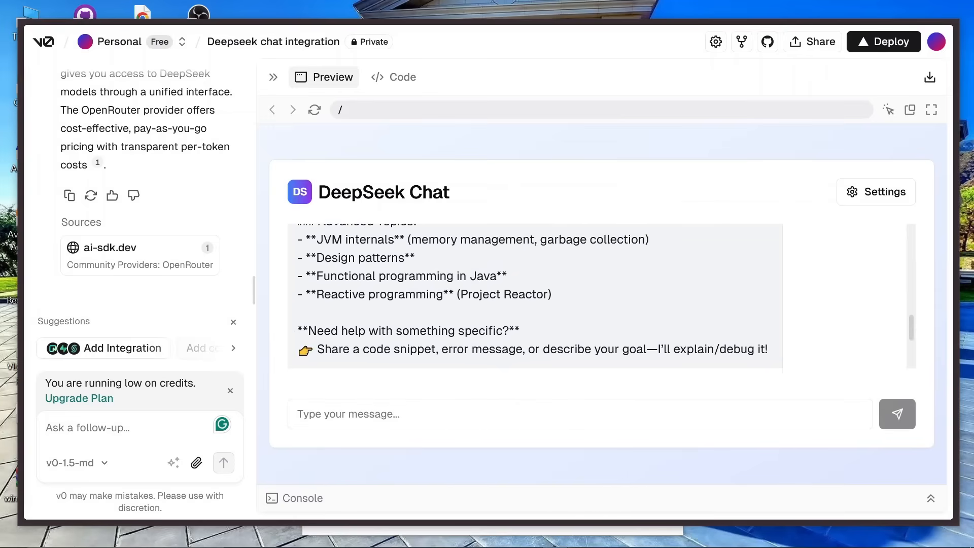
pyautogui.scroll(3)
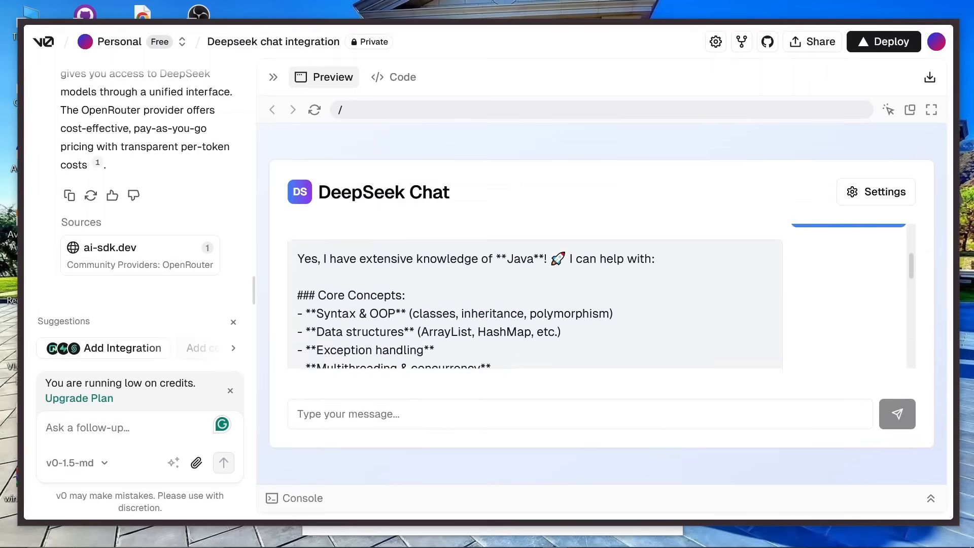
pyautogui.scroll(-3)
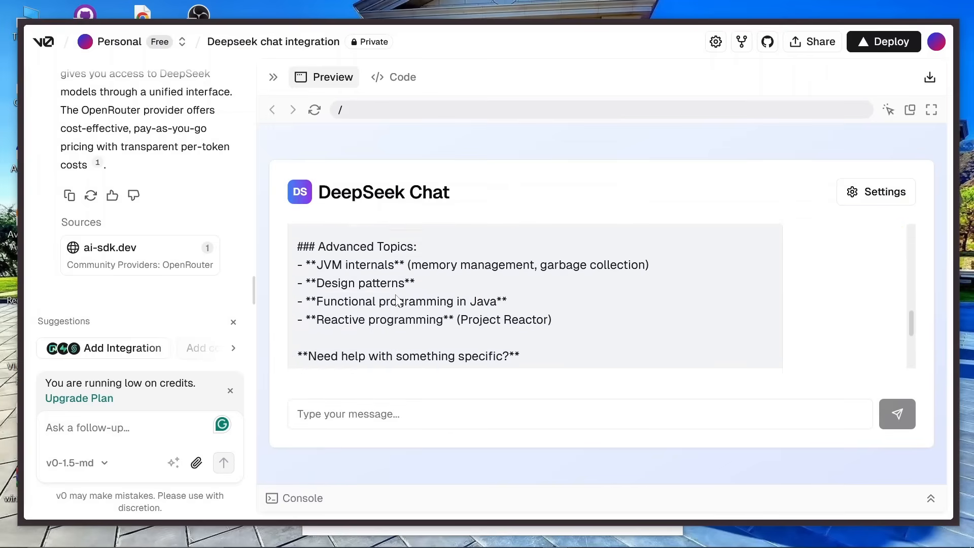
pyautogui.scroll(3)
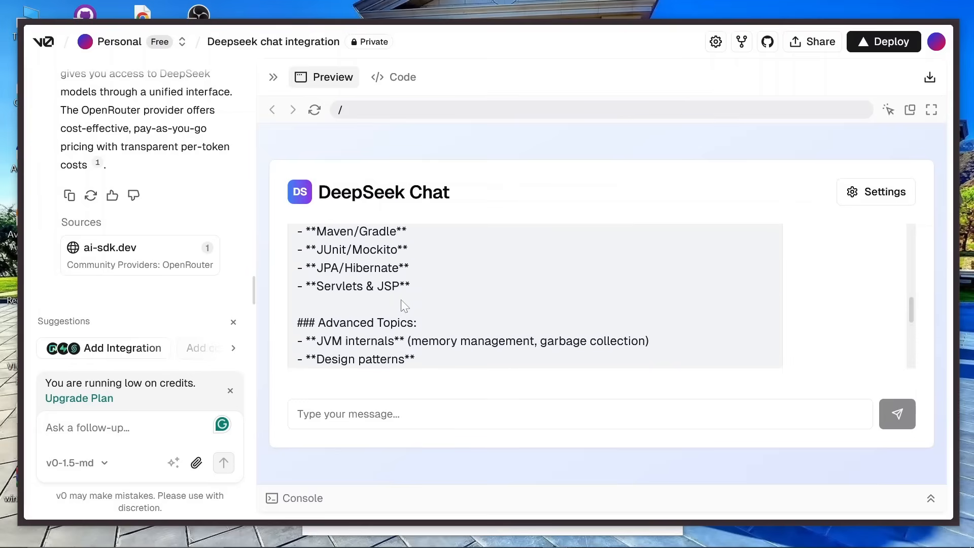
pyautogui.scroll(-3)
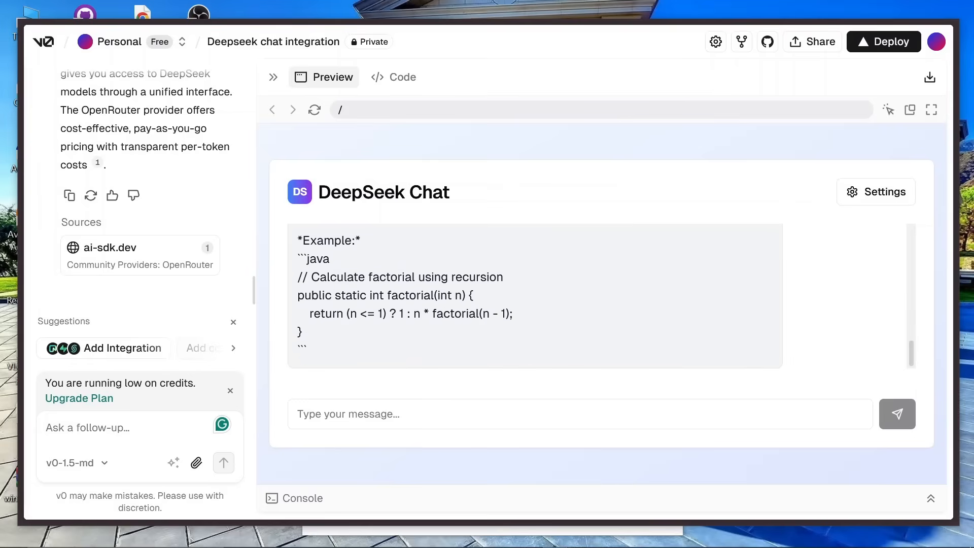
pyautogui.scroll(3)
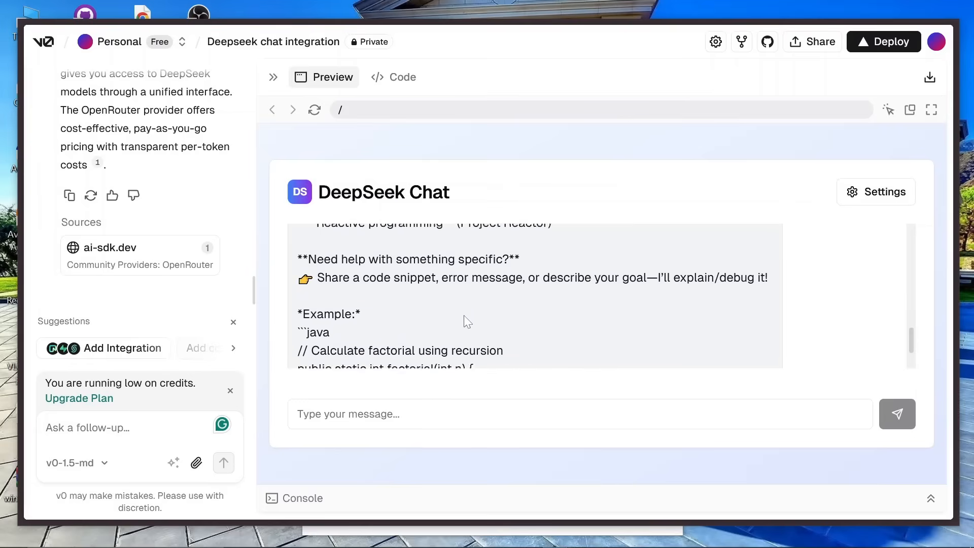
pyautogui.scroll(3)
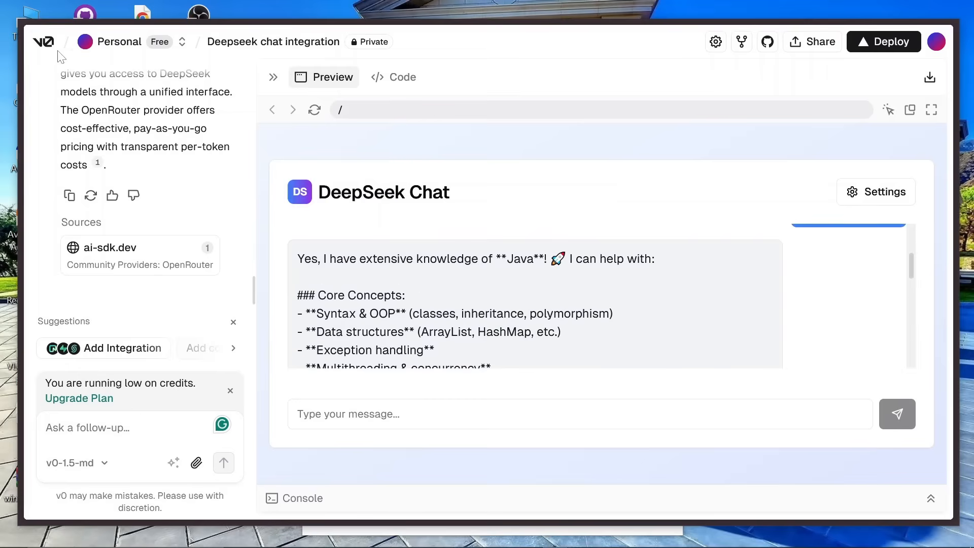
pyautogui.moveTo(928, 57)
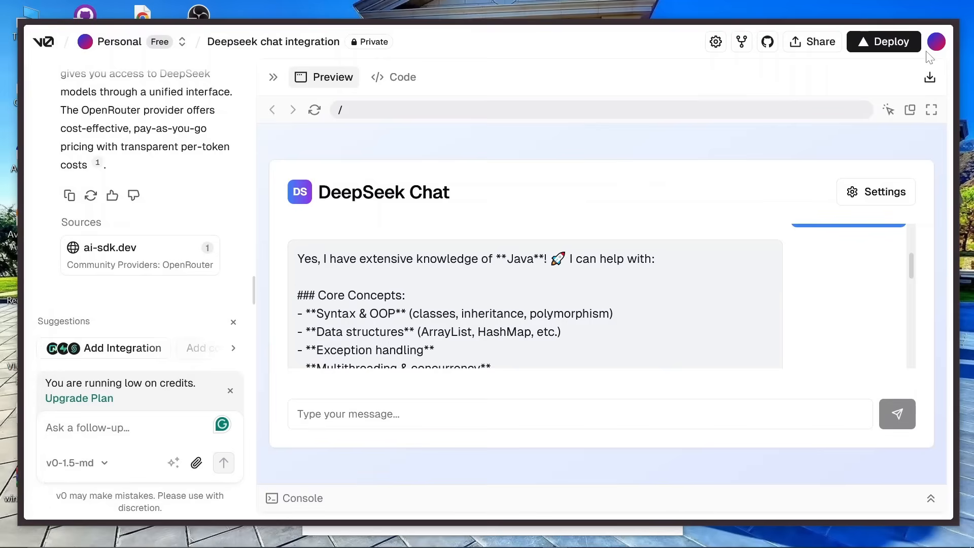
pyautogui.moveTo(263, 243)
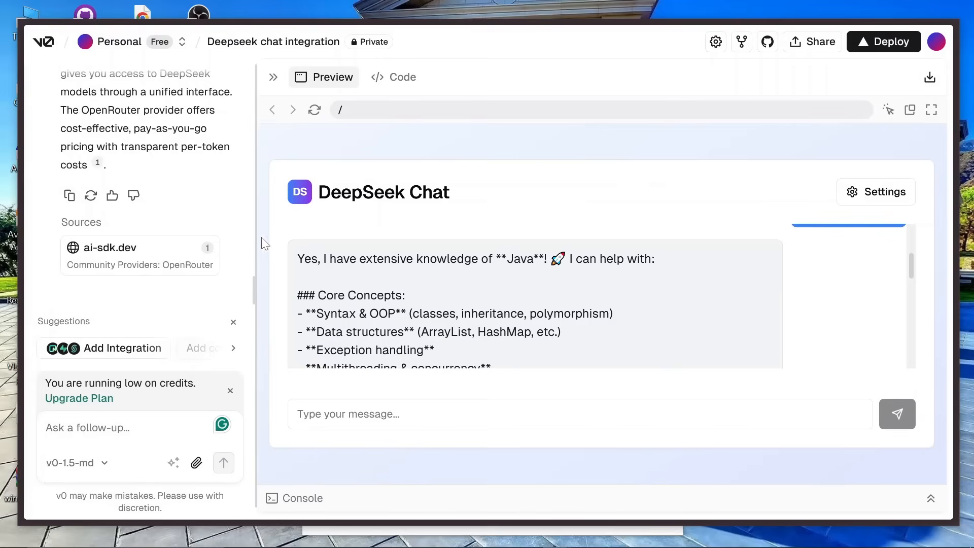